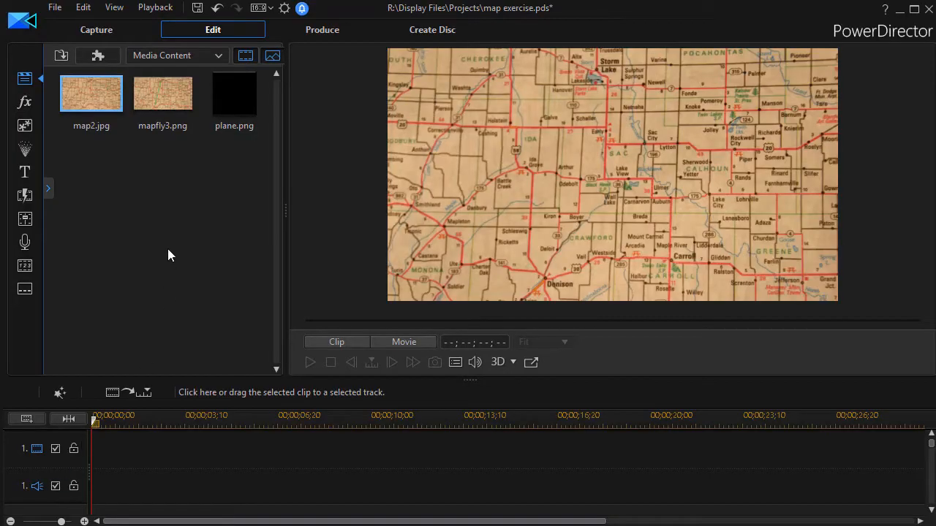
mouse_move(133, 265)
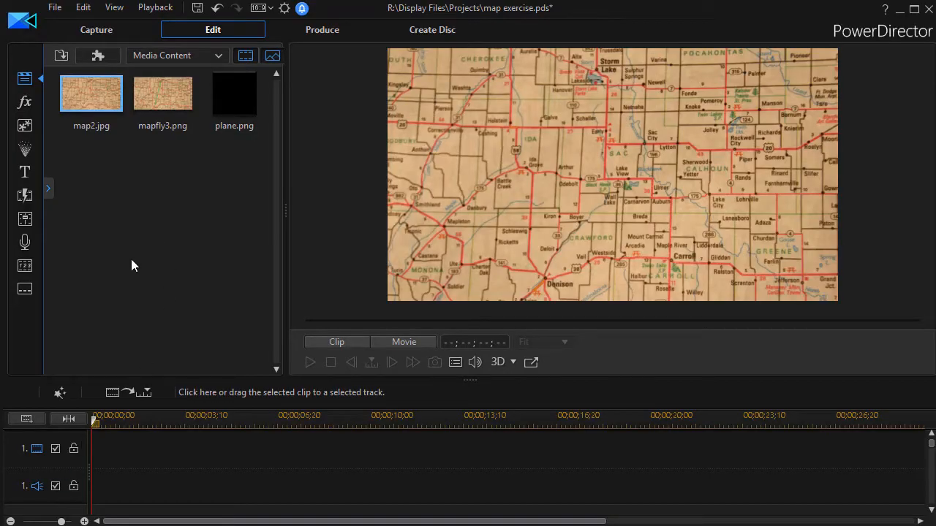
mouse_move(140, 256)
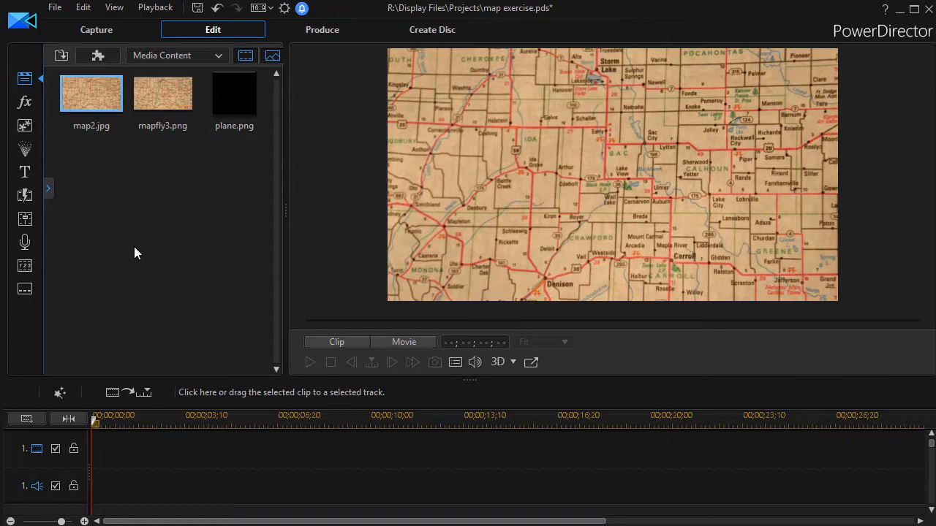
mouse_move(135, 197)
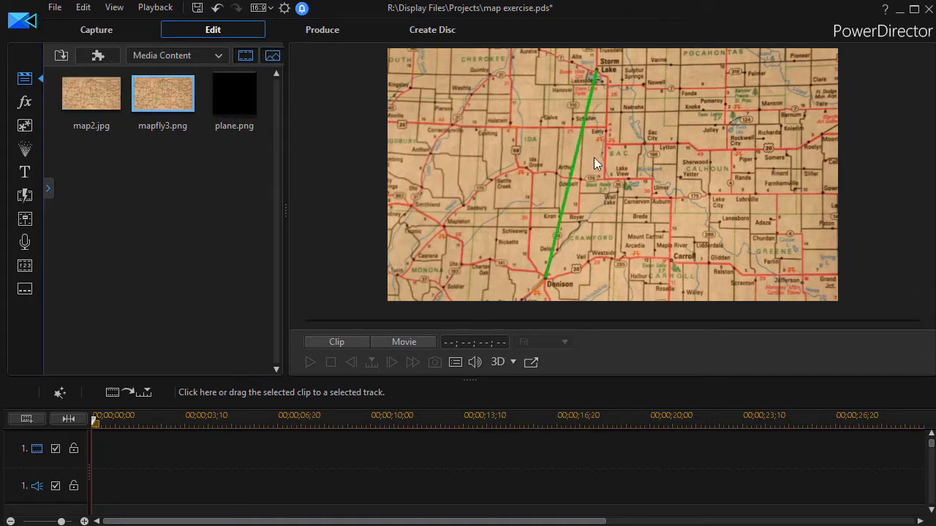
mouse_move(574, 92)
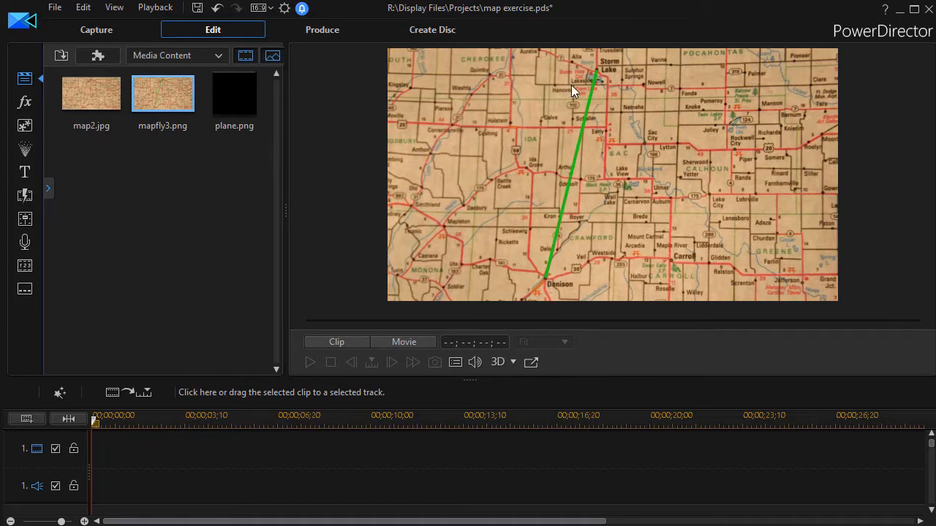
mouse_move(604, 122)
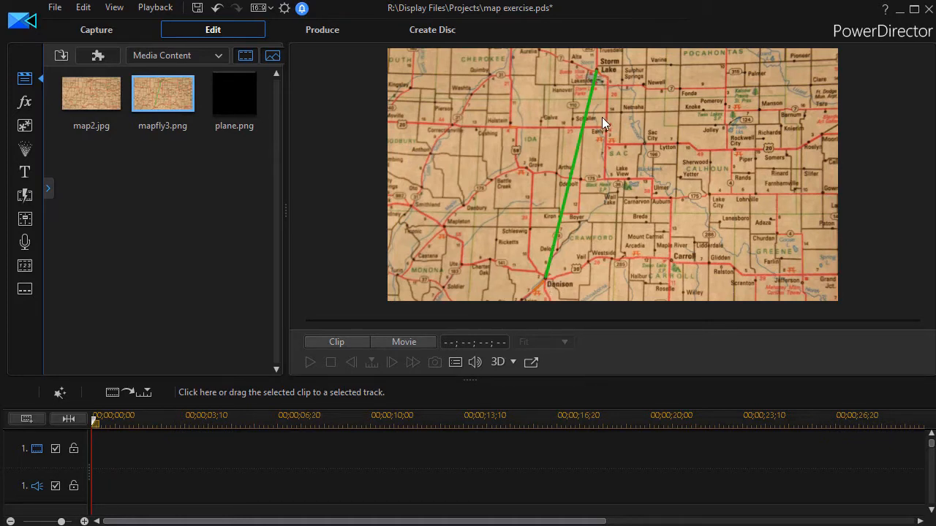
mouse_move(585, 122)
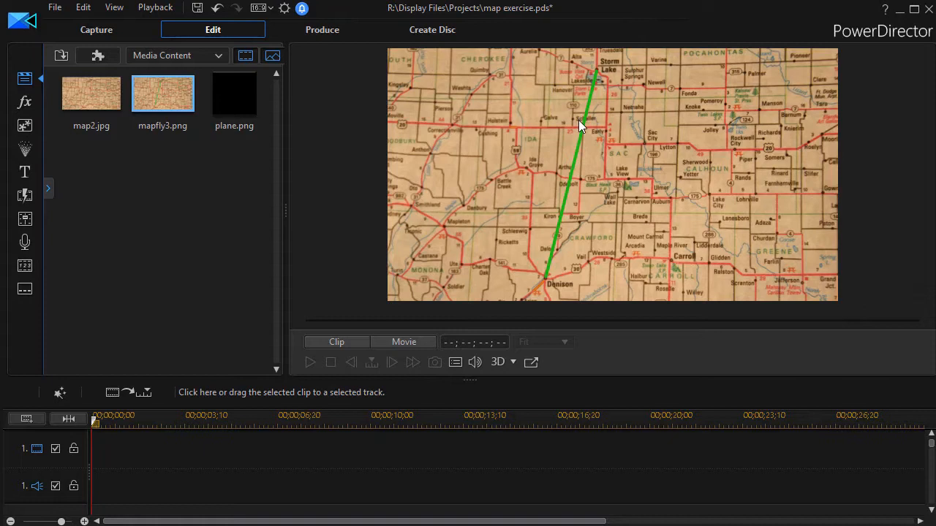
mouse_move(605, 77)
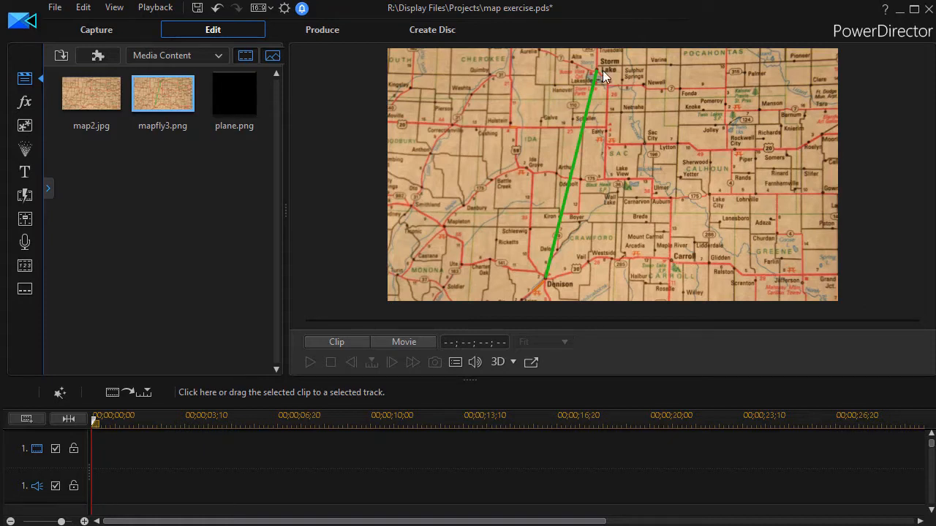
mouse_move(521, 90)
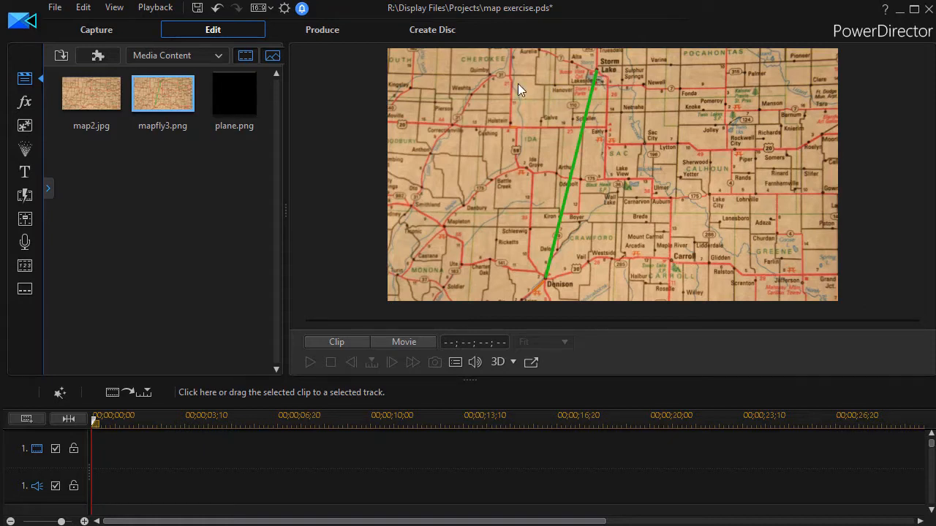
mouse_move(519, 102)
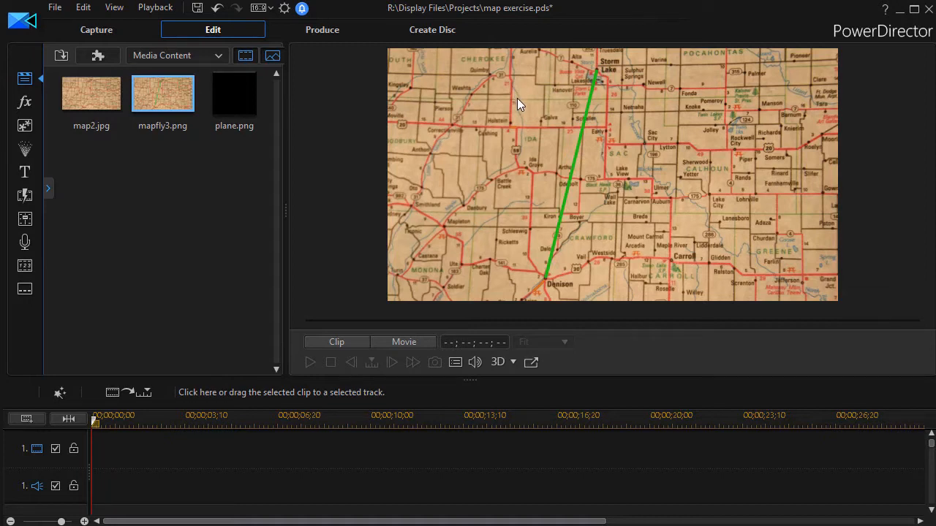
mouse_move(522, 109)
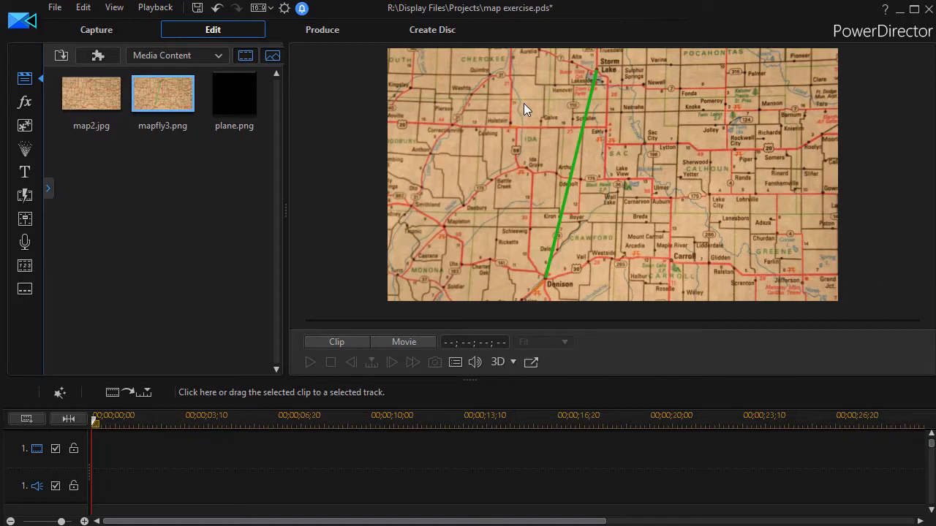
mouse_move(585, 110)
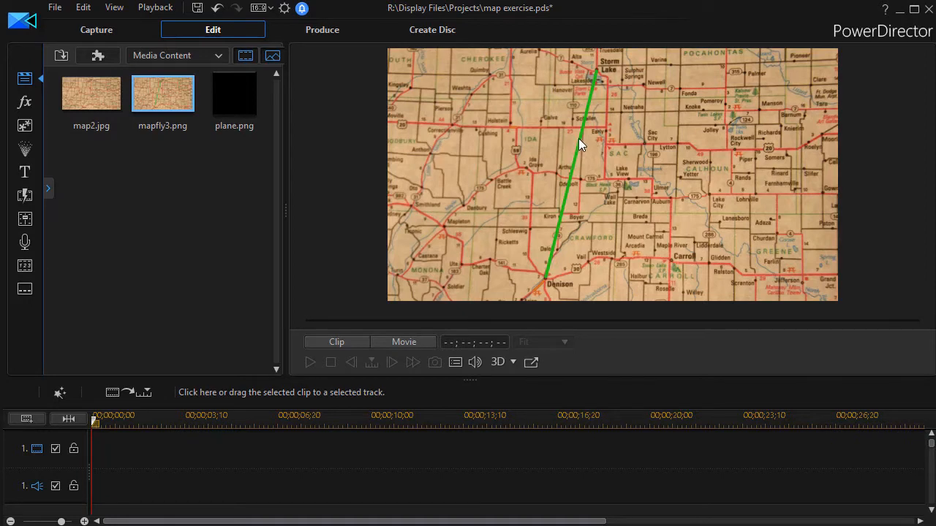
mouse_move(523, 150)
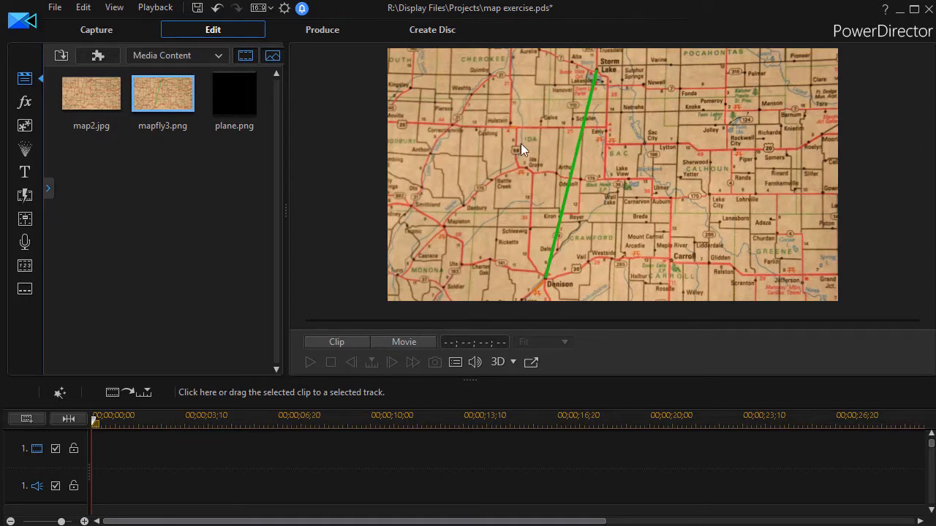
mouse_move(574, 173)
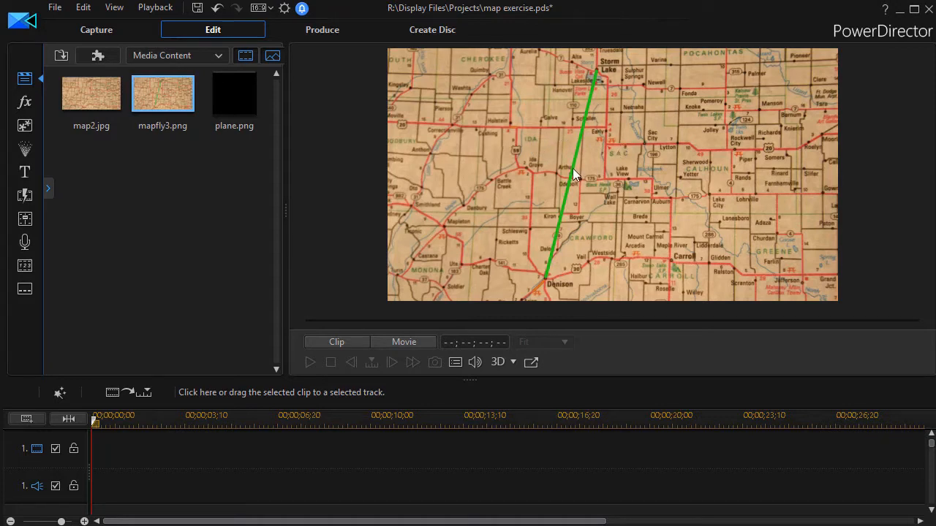
mouse_move(571, 176)
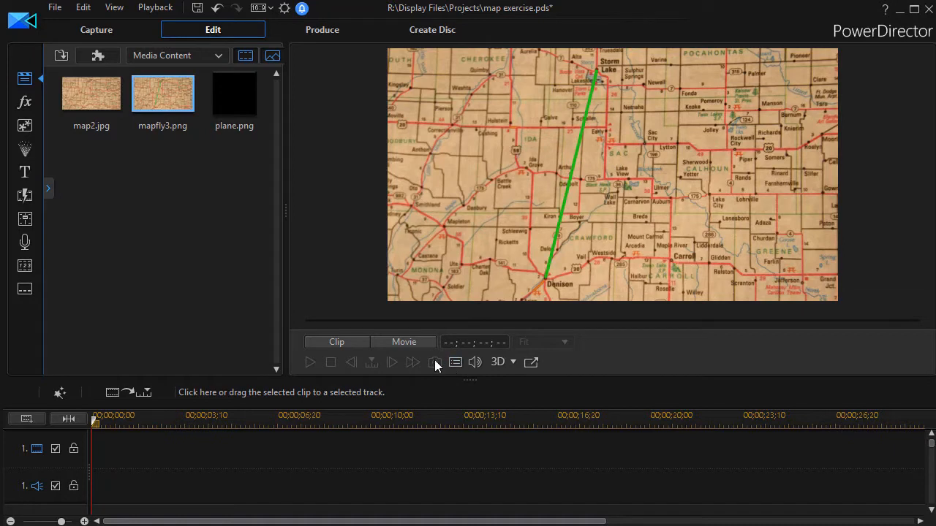
mouse_move(435, 362)
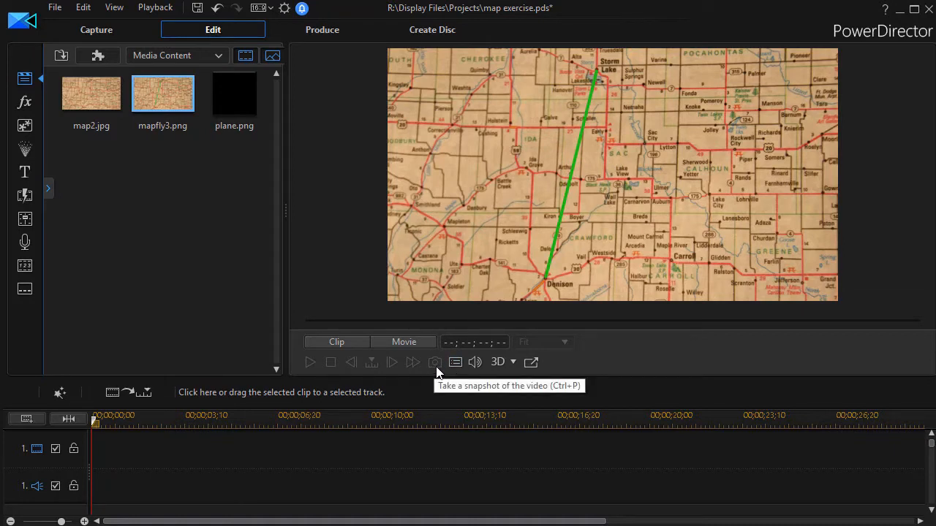
mouse_move(570, 158)
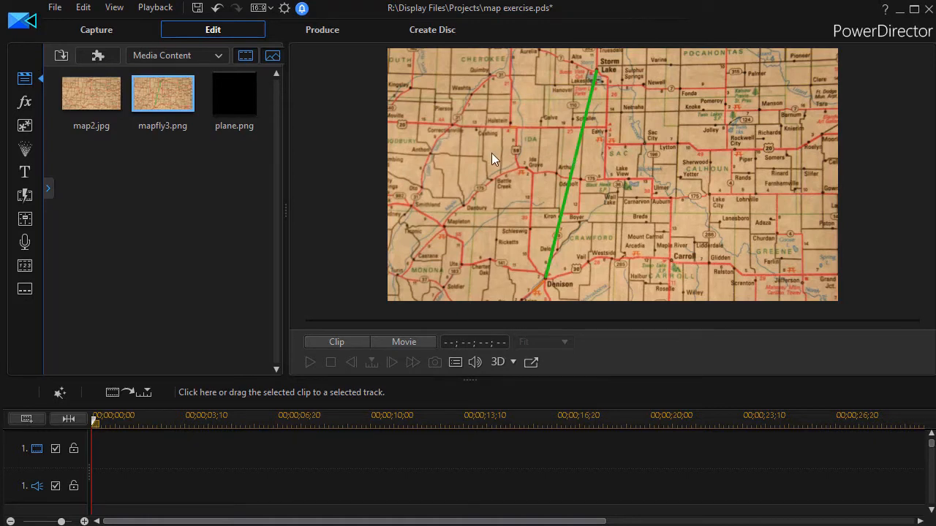
mouse_move(345, 204)
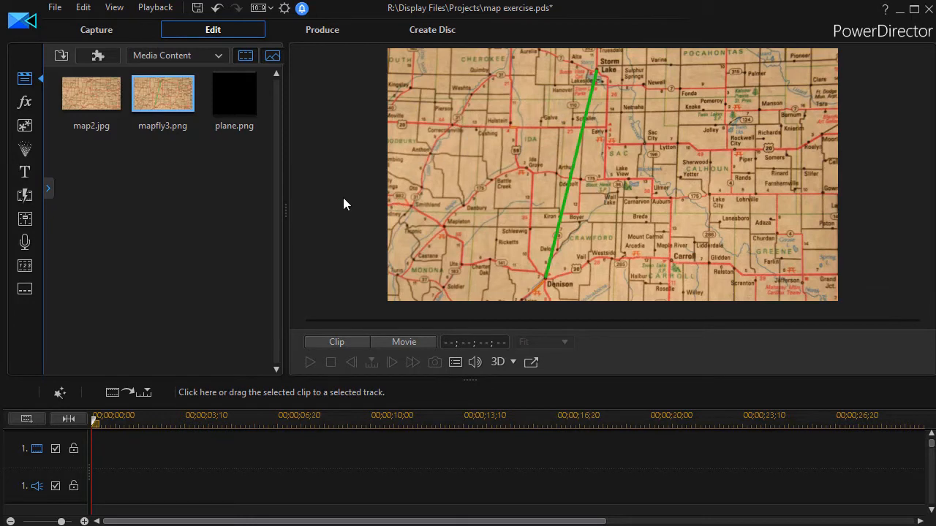
mouse_move(350, 193)
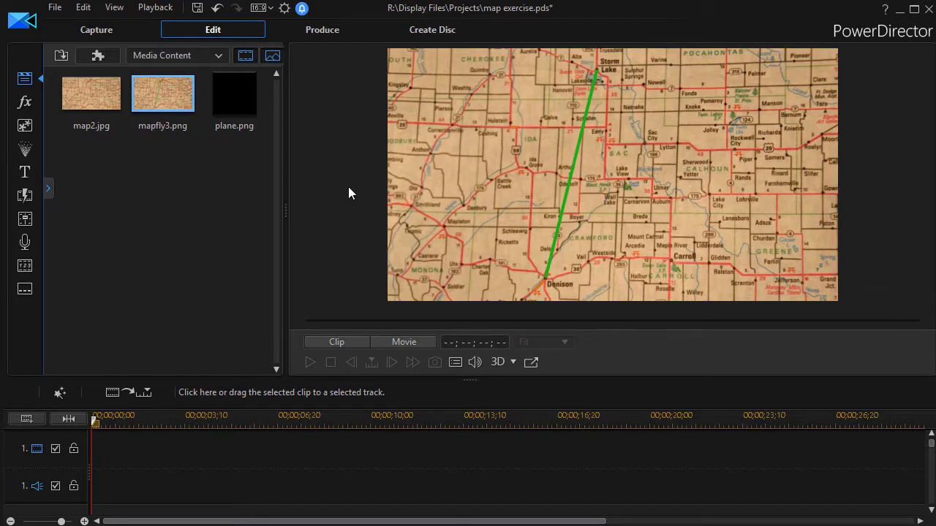
mouse_move(318, 170)
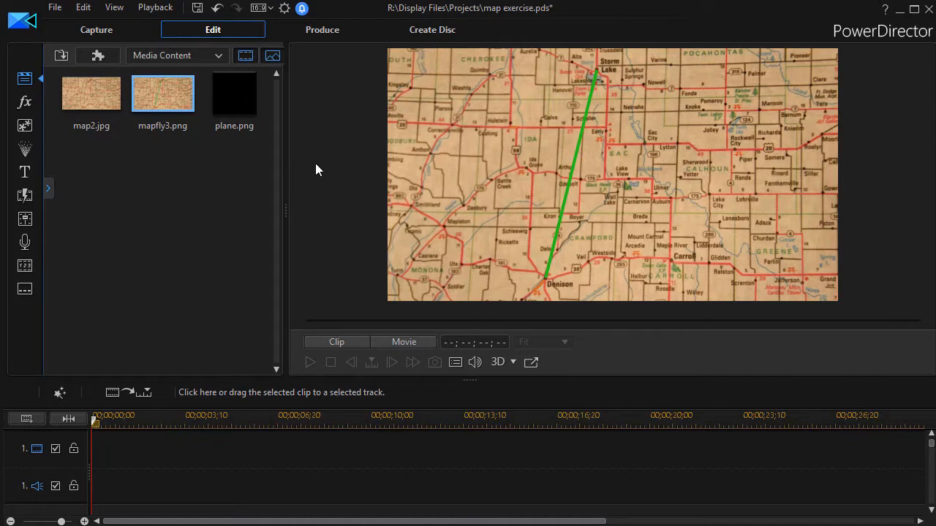
mouse_move(189, 131)
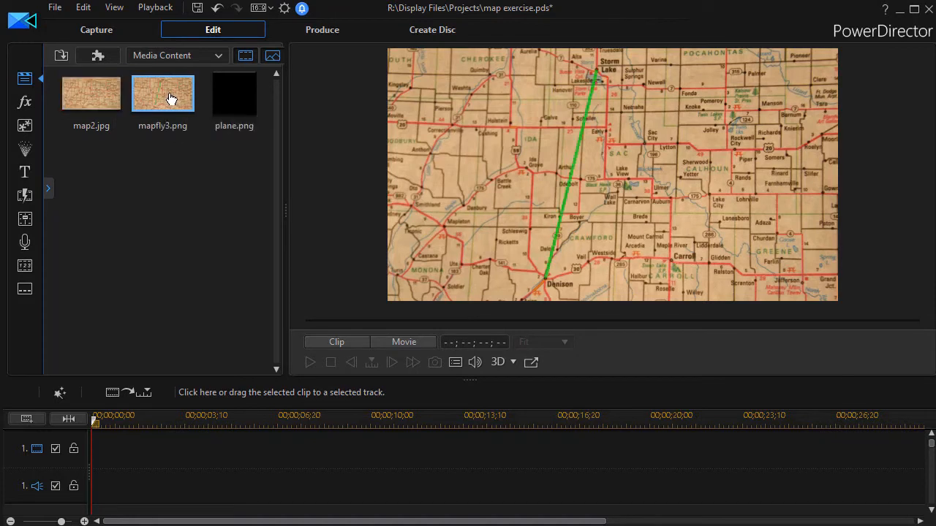
mouse_move(175, 127)
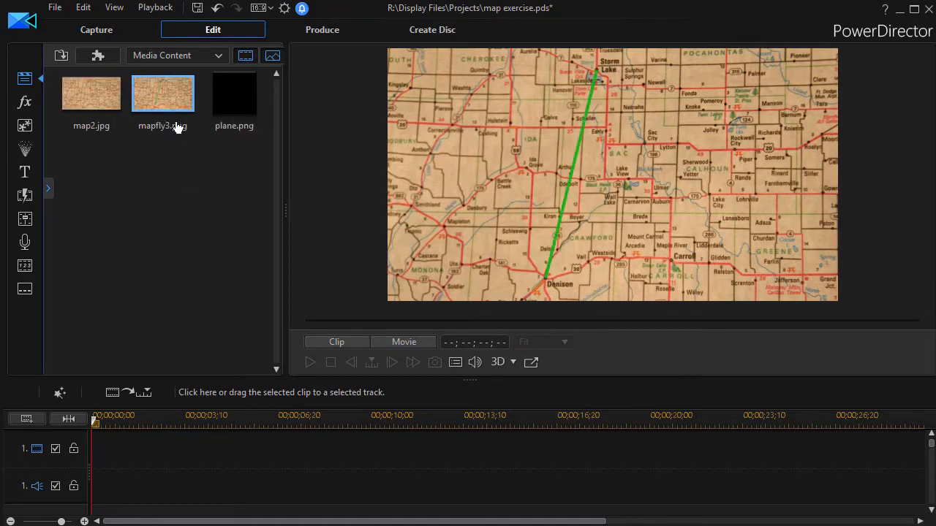
mouse_move(168, 95)
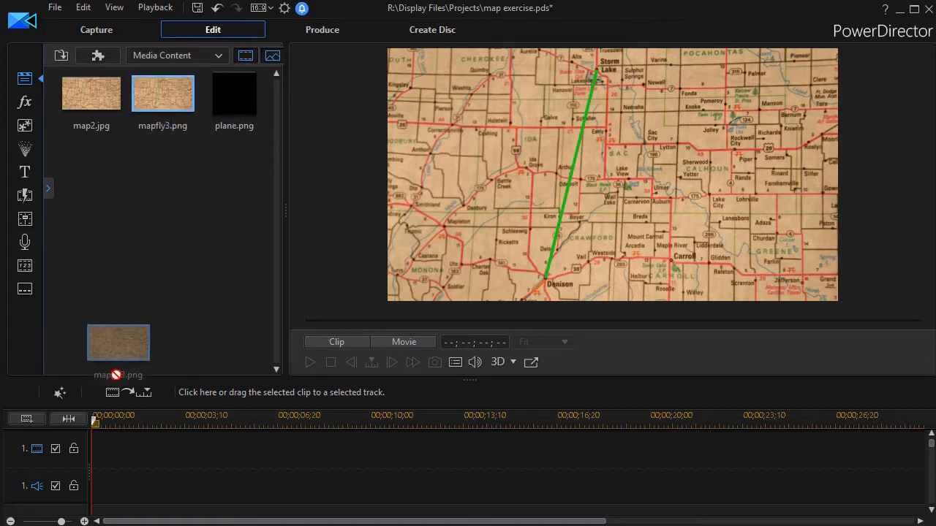
- Place the mapfly3 image onto the first video track of the timeline
left_click_drag(163, 94, 161, 448)
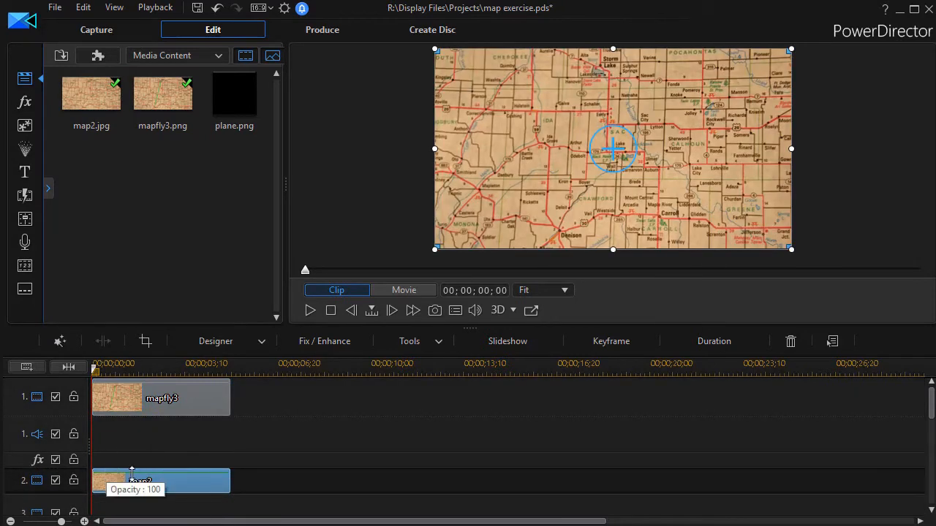
mouse_move(175, 489)
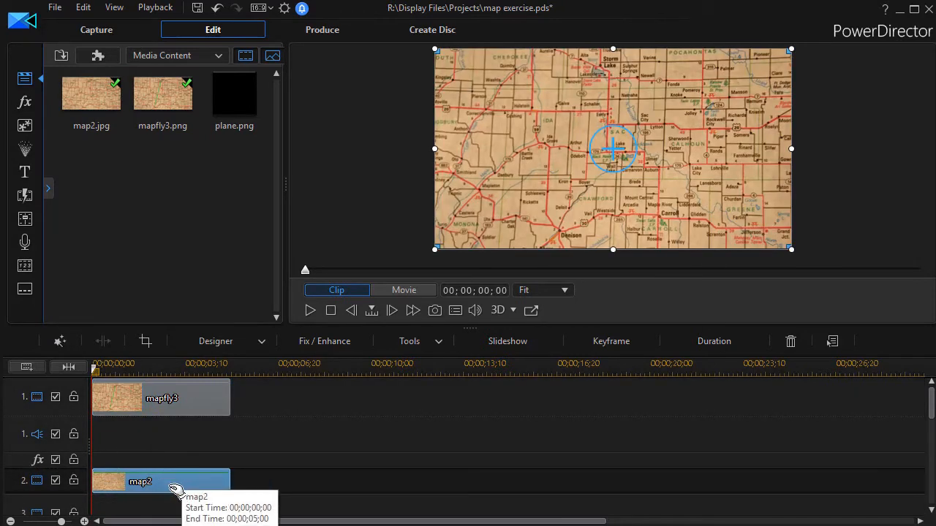
mouse_move(118, 406)
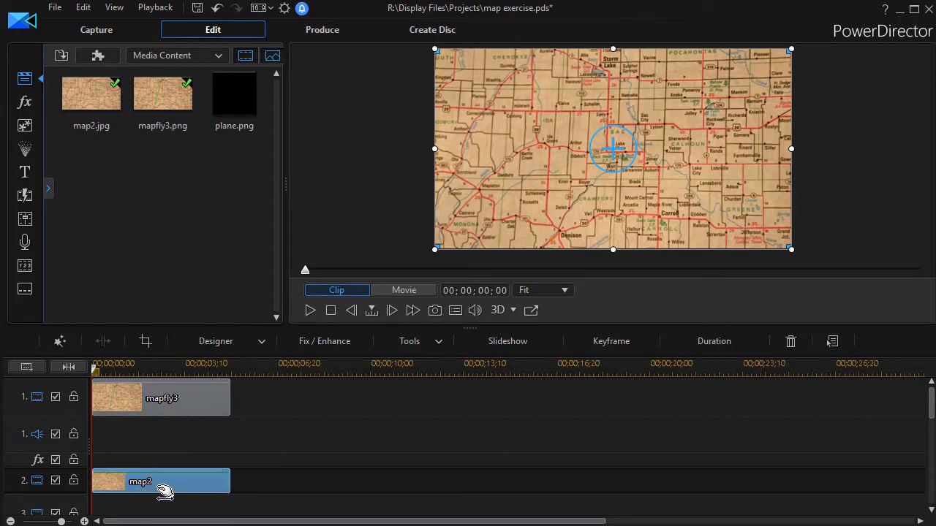
mouse_move(234, 340)
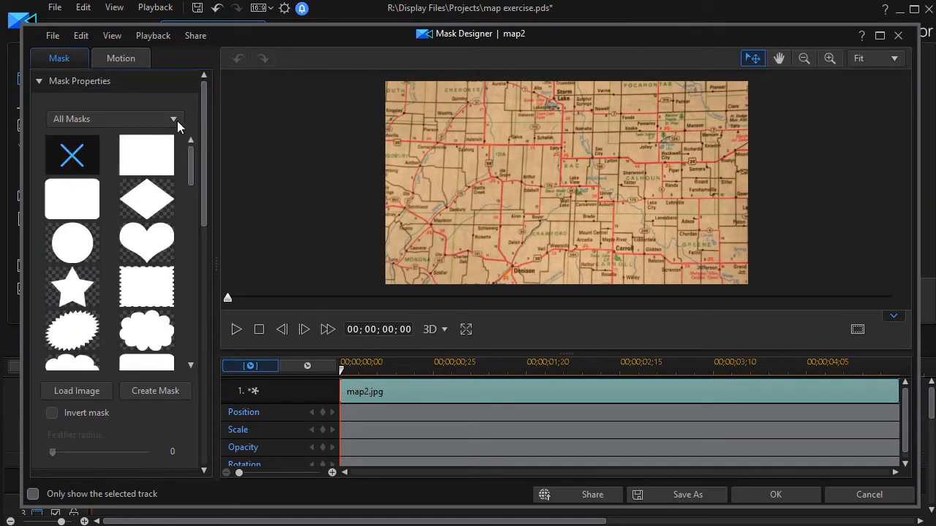
- Apply a rectangular mask to map2 and unlock its width-to-height proportions
left_click(146, 155)
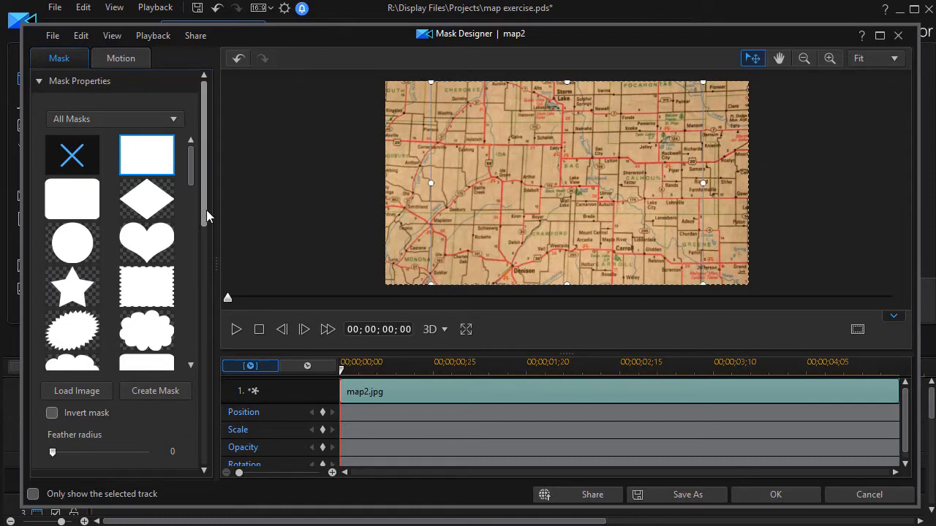
scroll("down", 3)
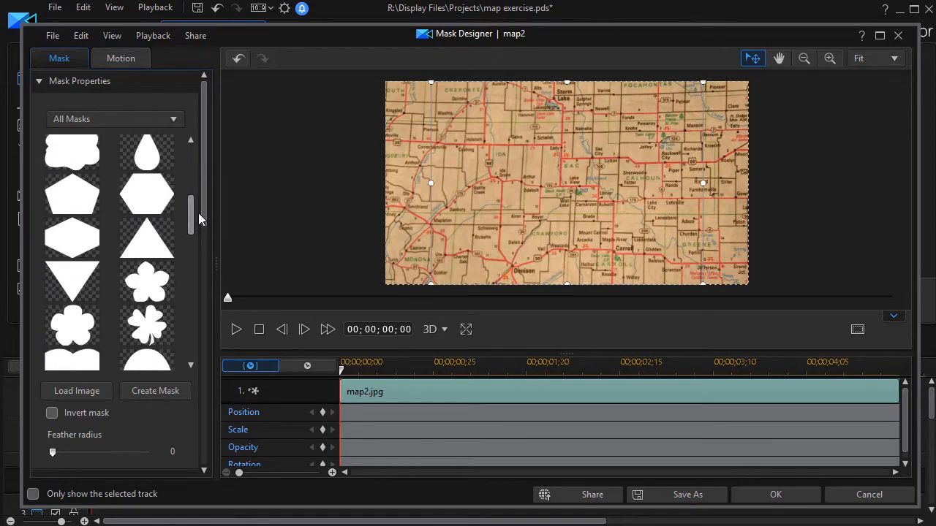
scroll("down", 3)
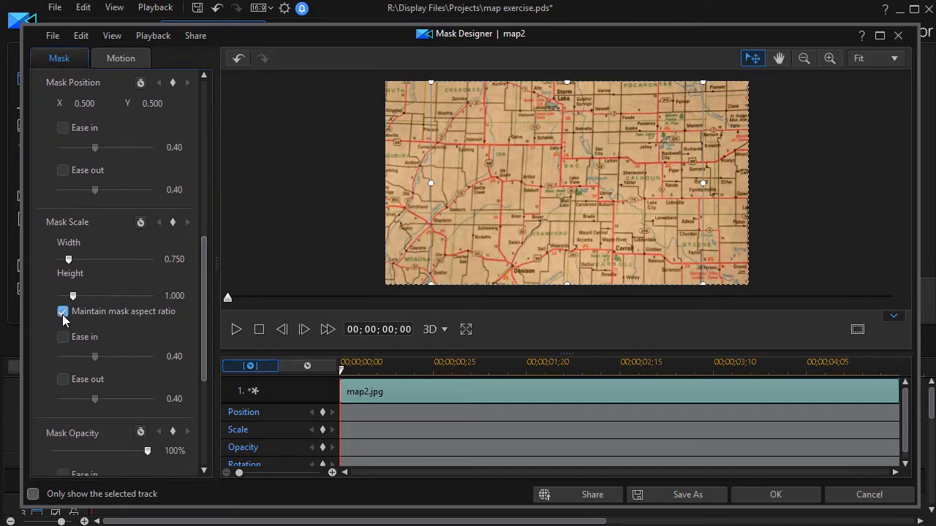
left_click(63, 311)
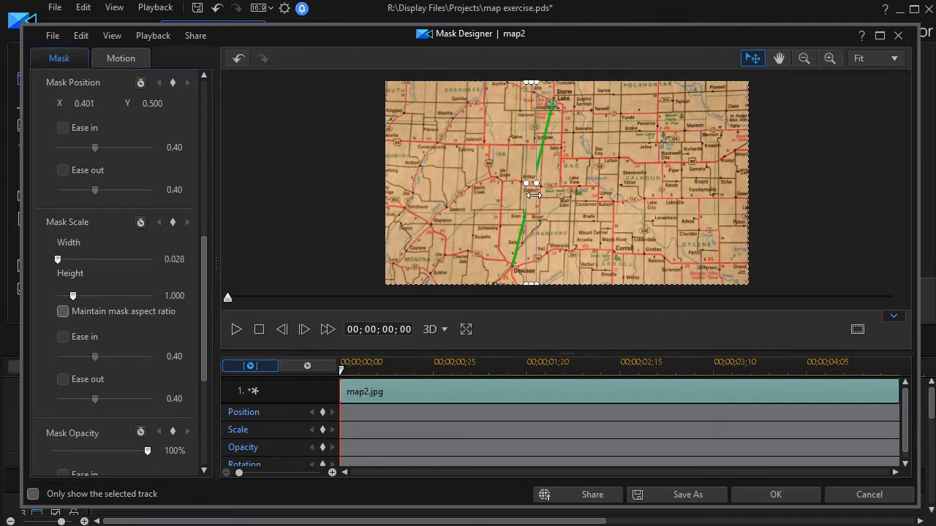
mouse_move(830, 169)
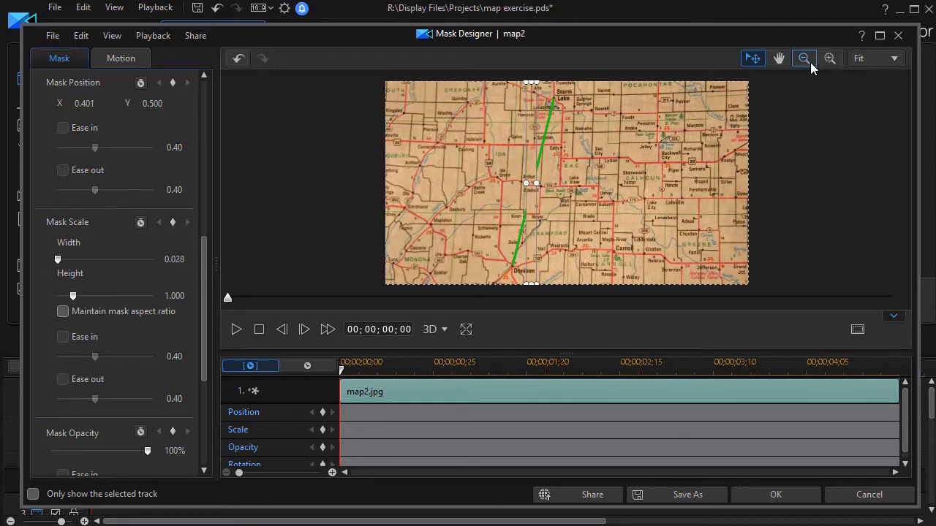
- Collapse the mask to a thin strip (0.028 wide at X 0.401) so the route line is hidden
left_click(803, 59)
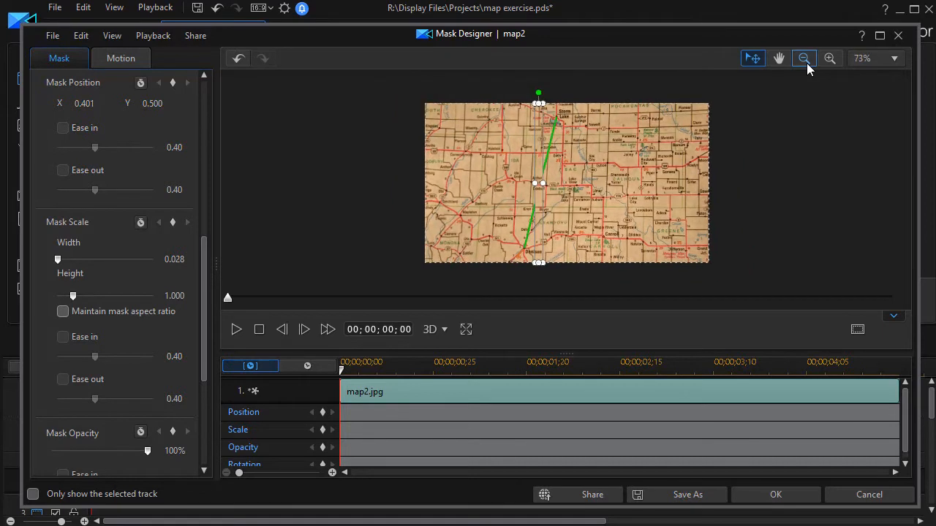
left_click(803, 57)
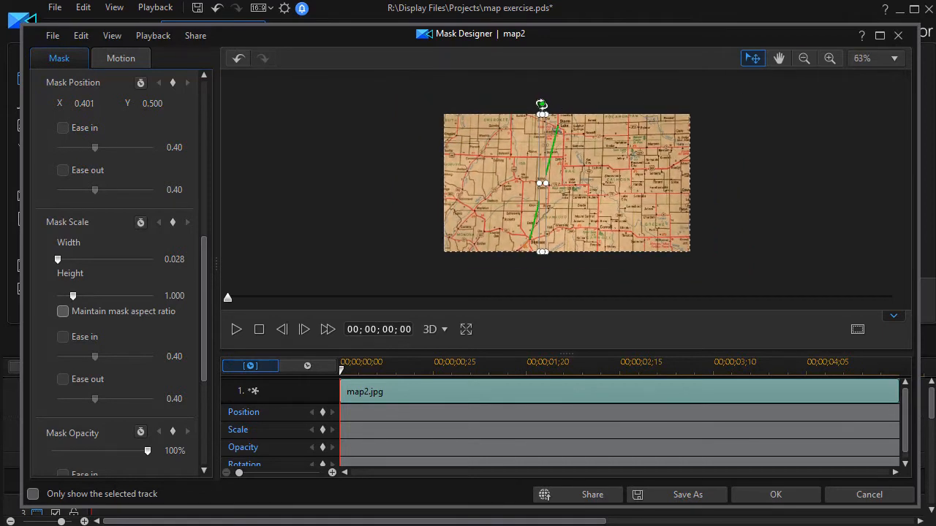
left_click_drag(541, 104, 560, 107)
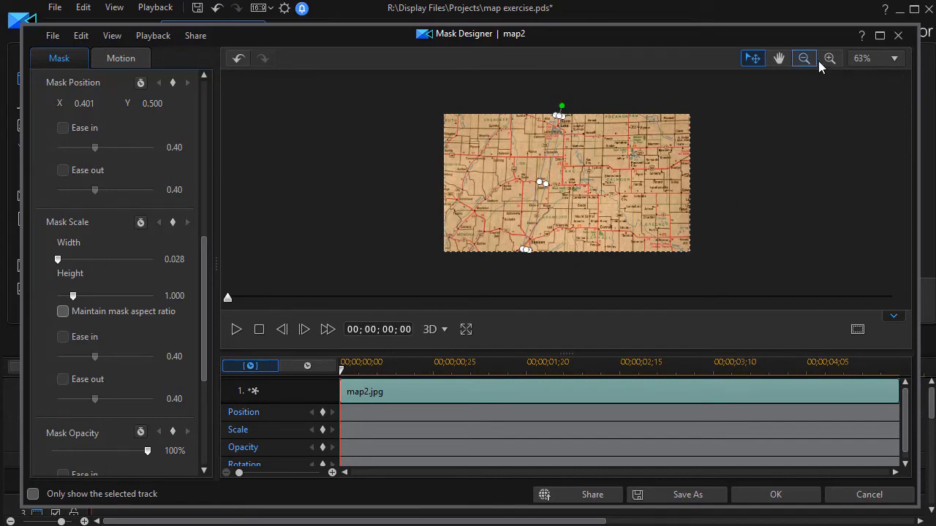
left_click(828, 59)
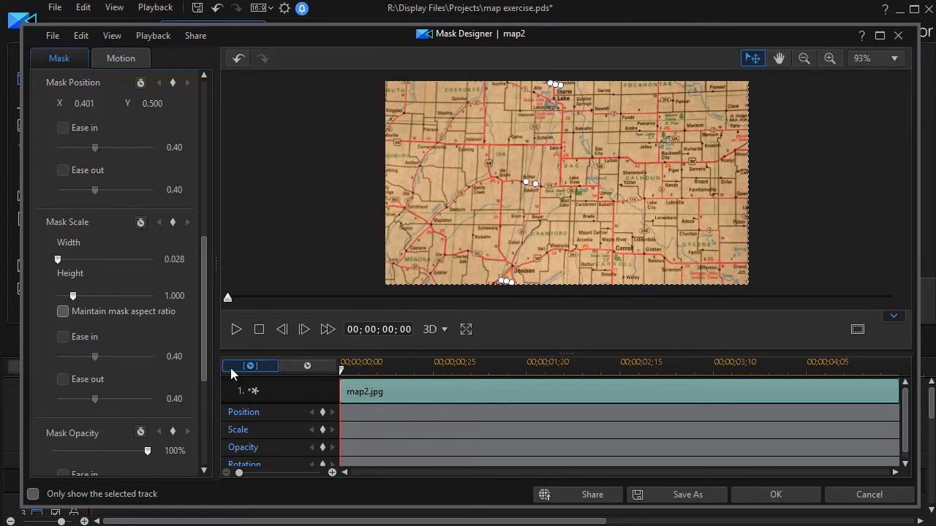
mouse_move(588, 374)
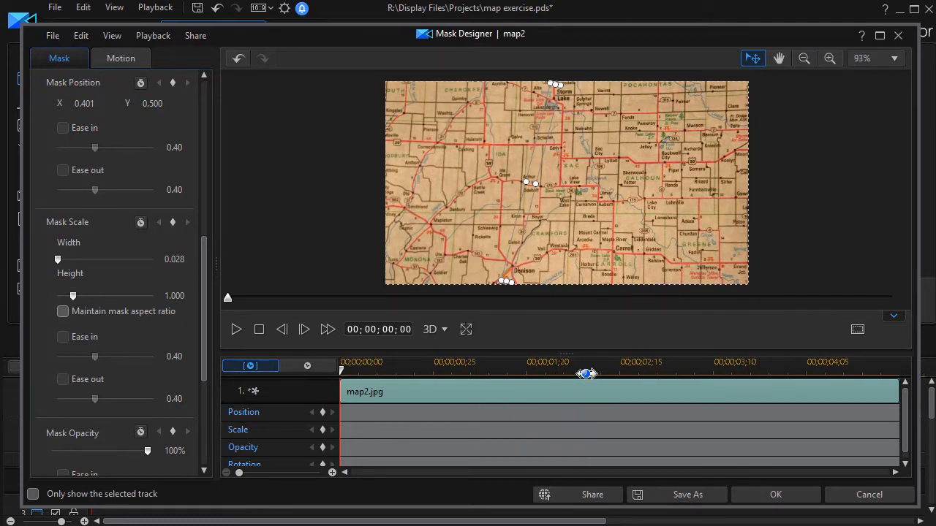
mouse_move(292, 430)
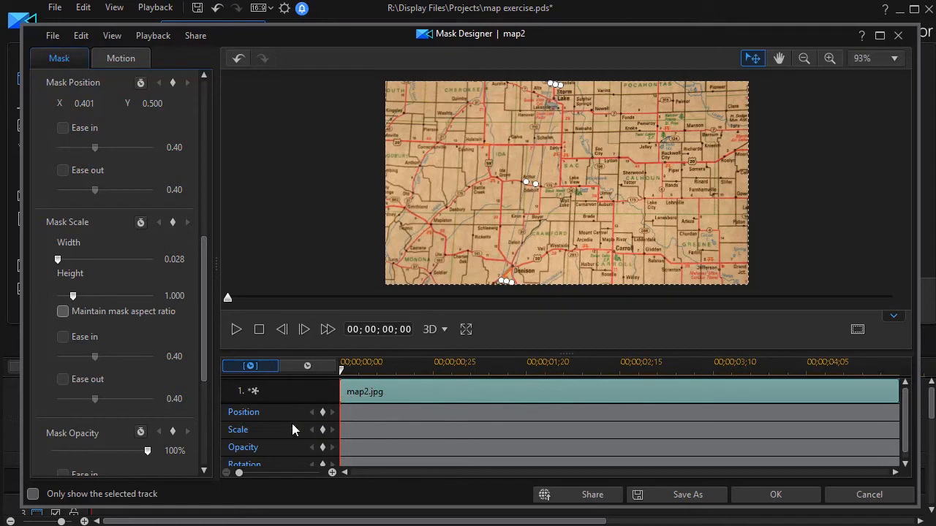
mouse_move(503, 269)
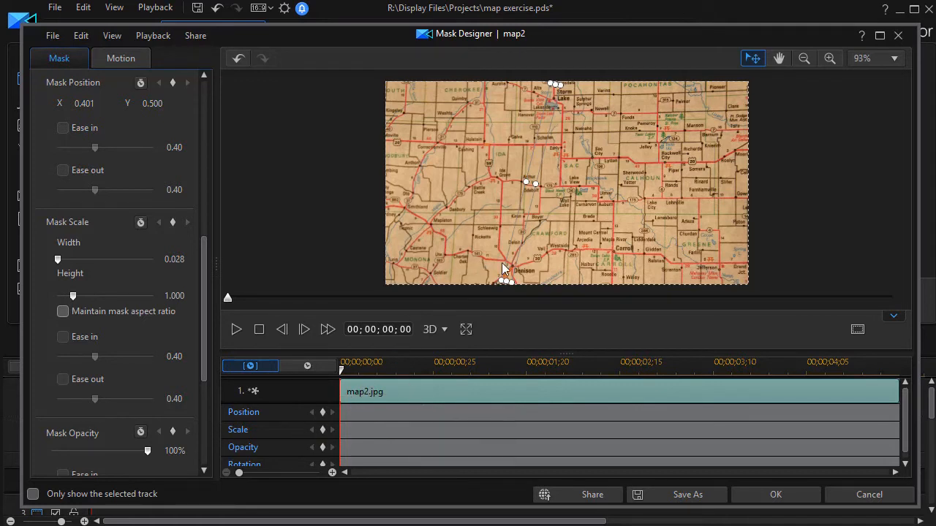
mouse_move(369, 419)
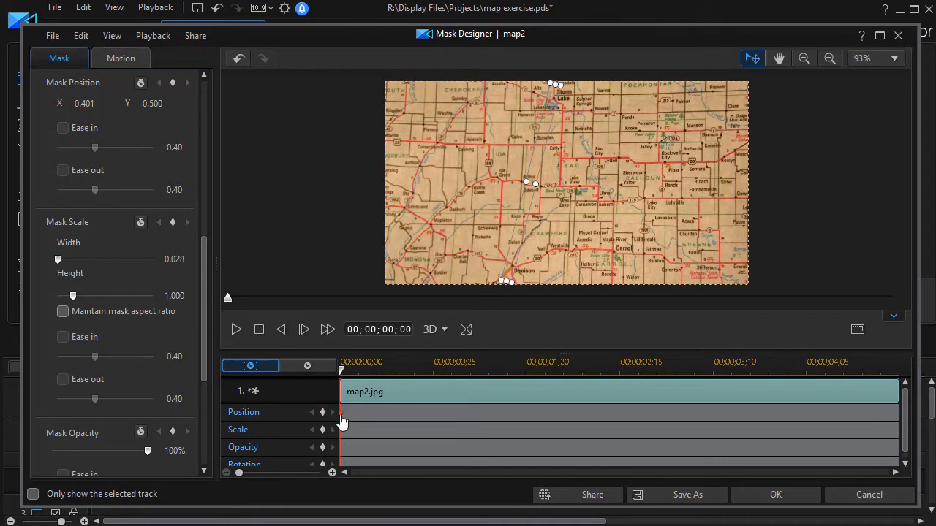
mouse_move(340, 373)
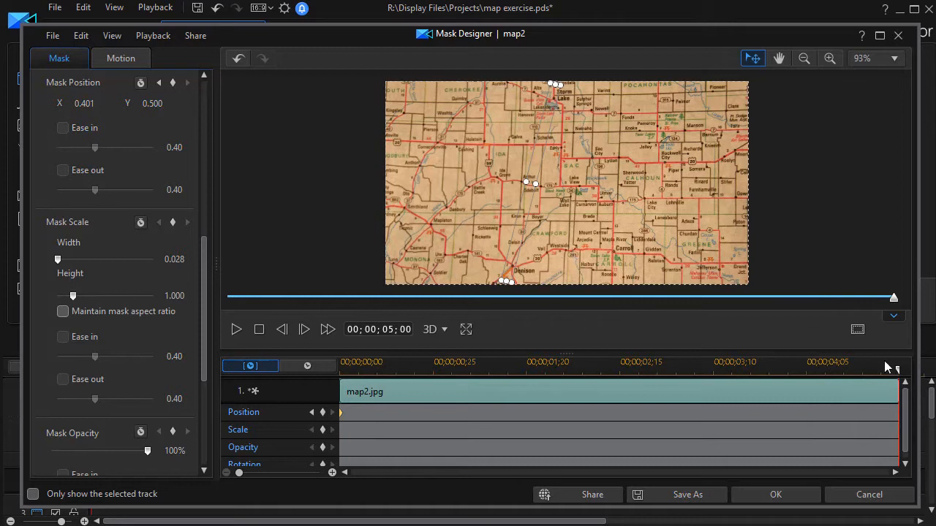
mouse_move(514, 254)
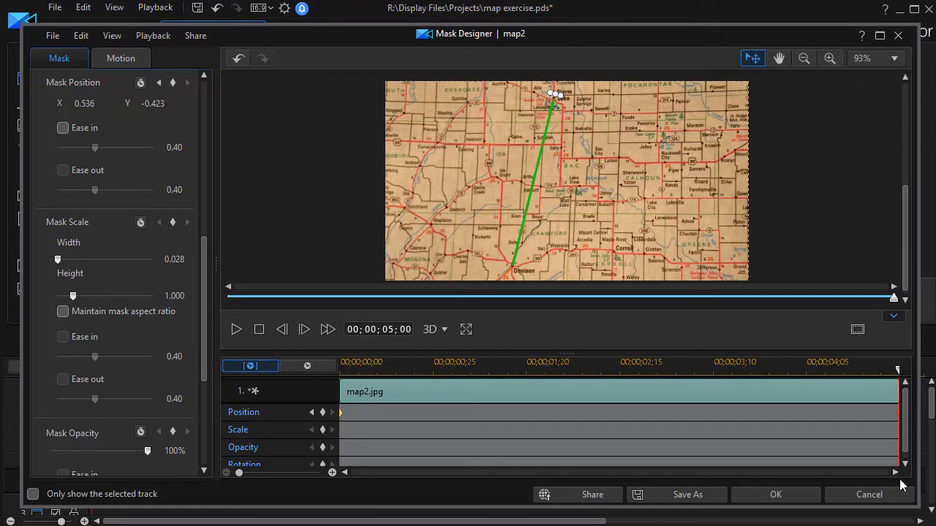
- Accept the mask position keyframes and close Mask Designer back to the timeline
left_click(775, 494)
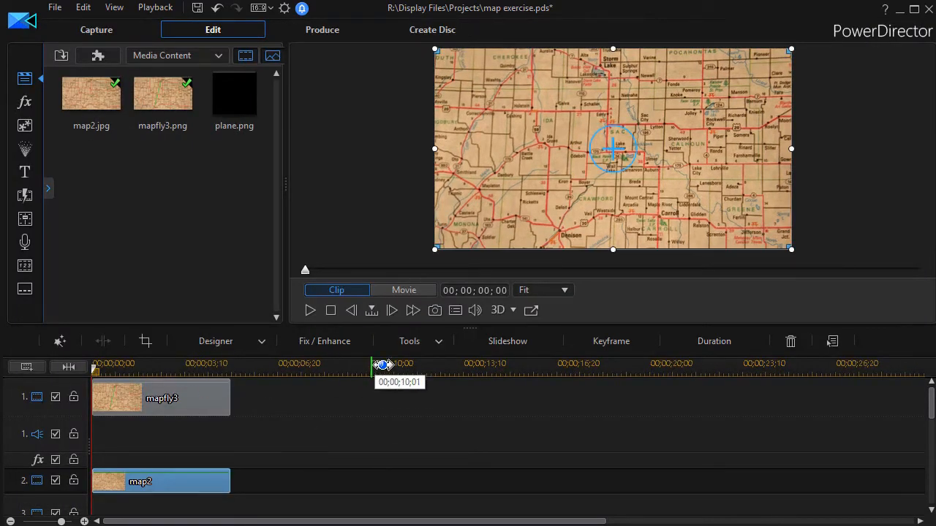
- Preview the whole movie to watch the route reveal, then select the mapfly3 clip
left_click(309, 310)
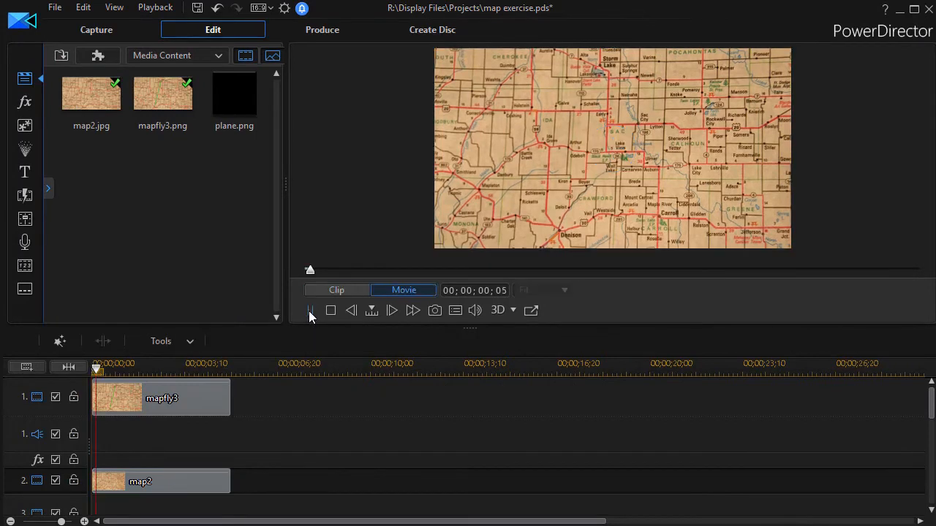
left_click(391, 310)
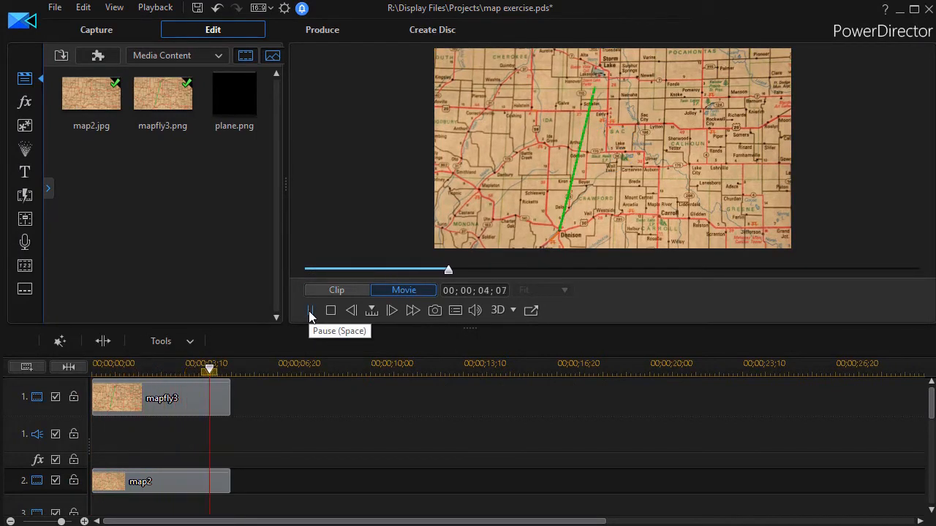
left_click(310, 310)
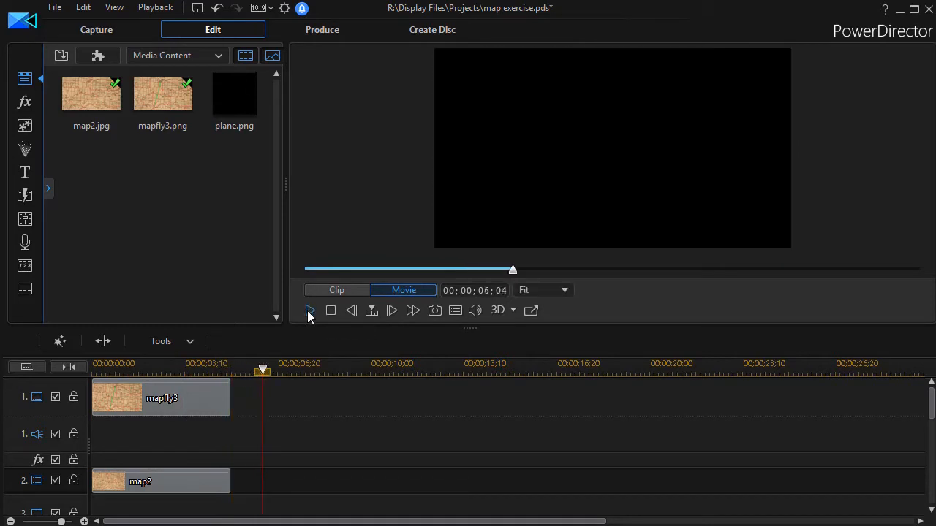
mouse_move(100, 176)
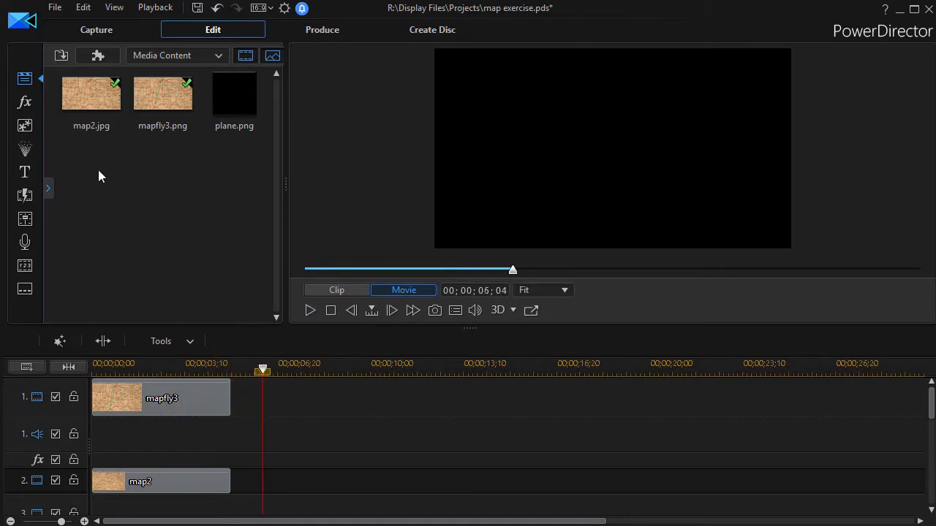
mouse_move(201, 395)
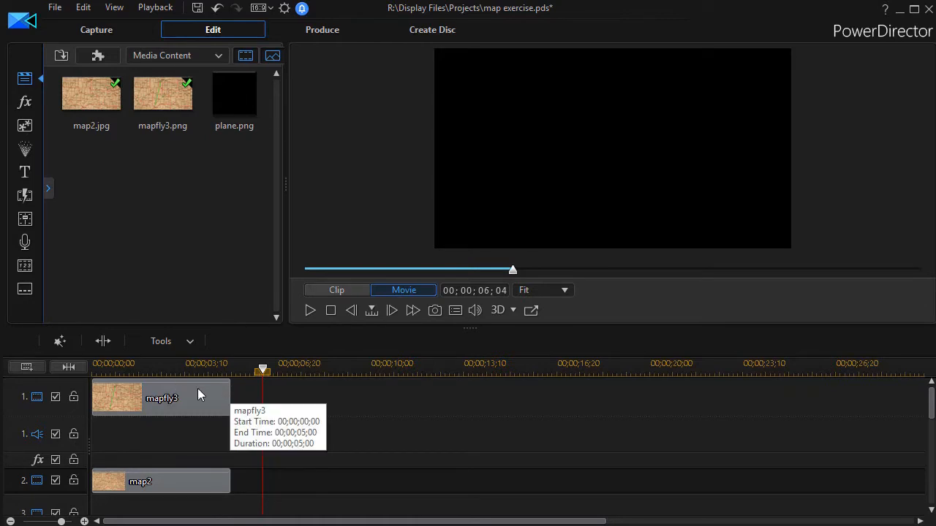
mouse_move(217, 400)
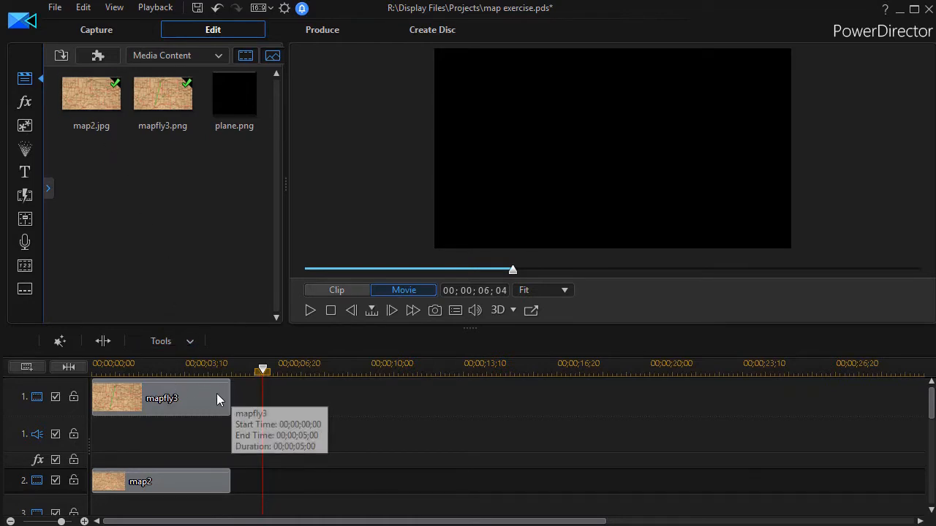
mouse_move(197, 390)
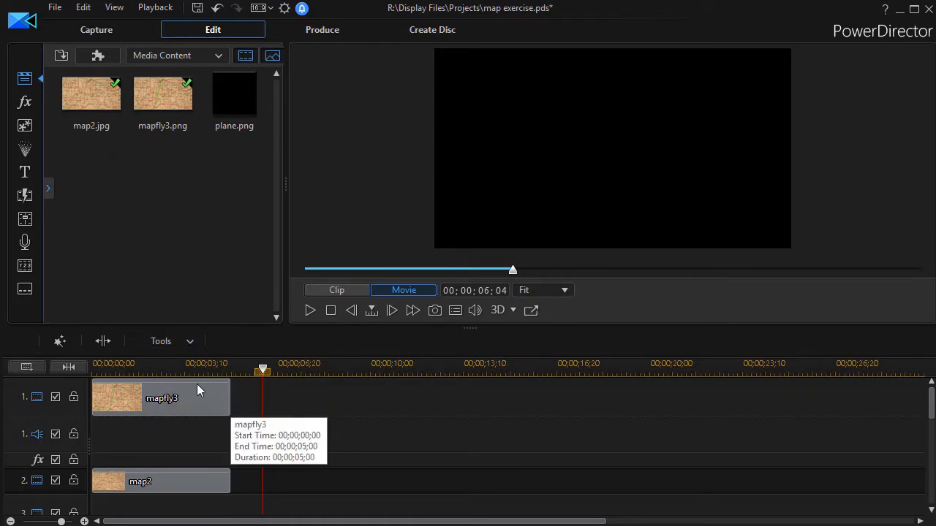
mouse_move(208, 408)
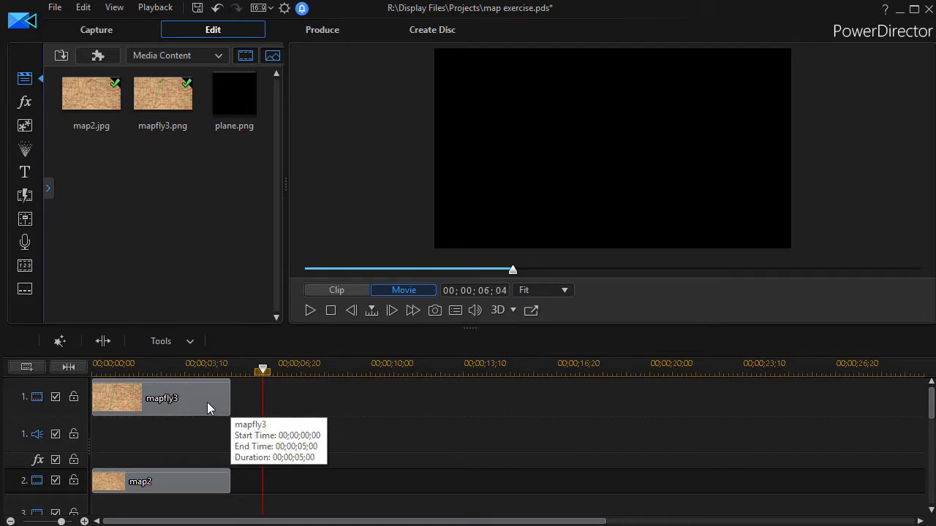
left_click(160, 398)
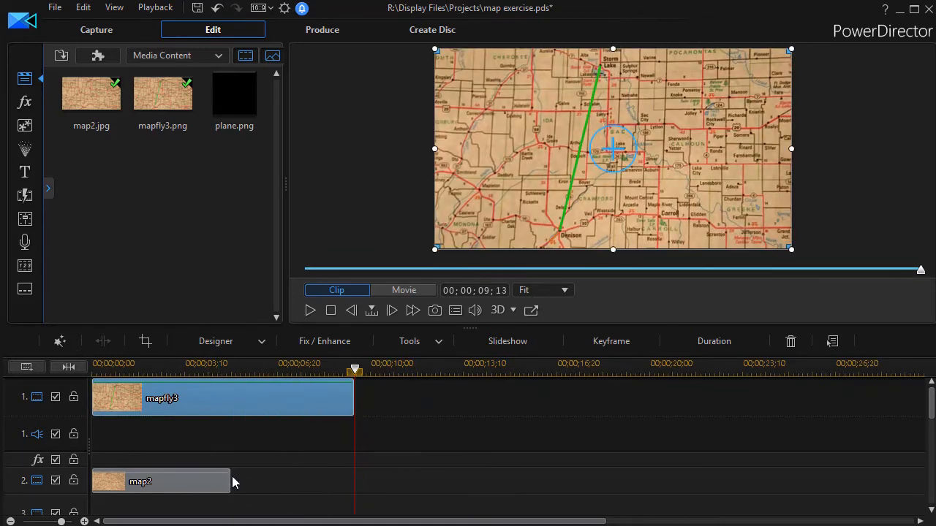
- Preview the lengthened mapfly3 clip and reselect it to extend it to about 11 seconds
left_click(224, 373)
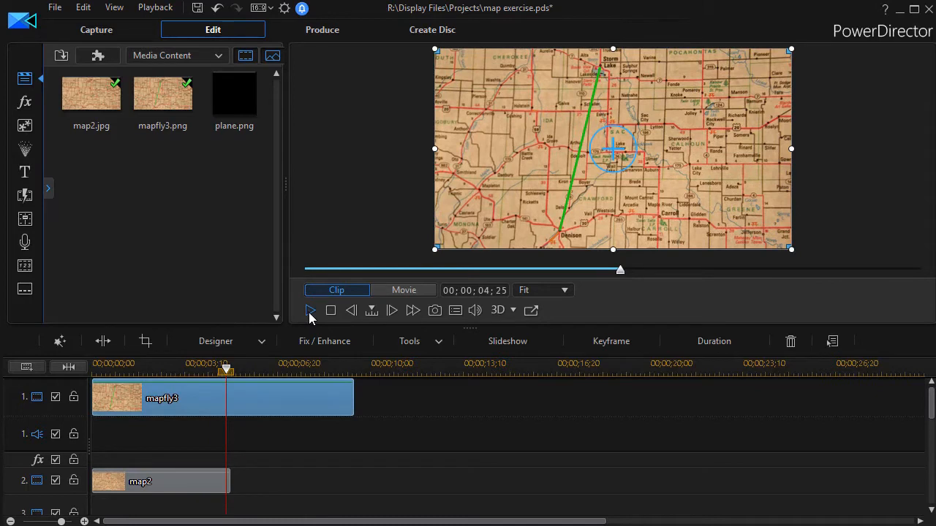
left_click(309, 310)
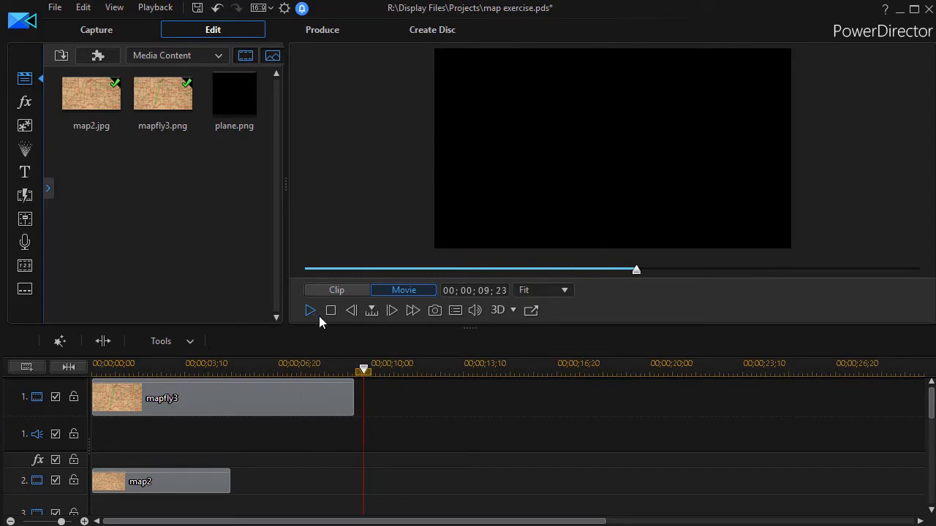
left_click_drag(364, 370, 293, 369)
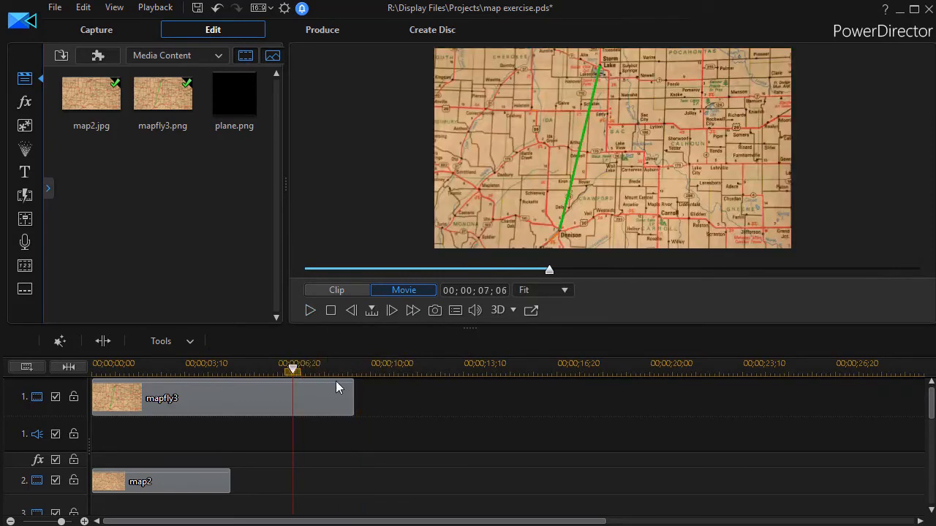
left_click(219, 397)
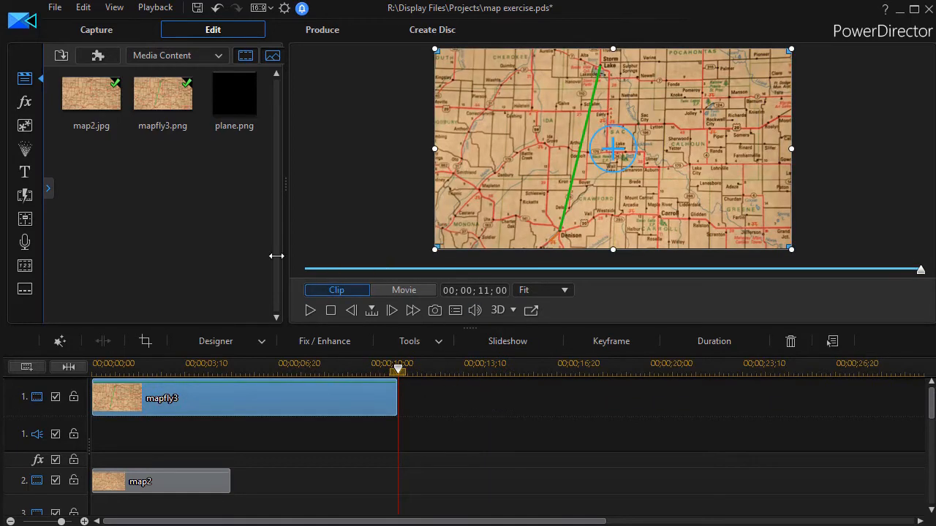
mouse_move(537, 240)
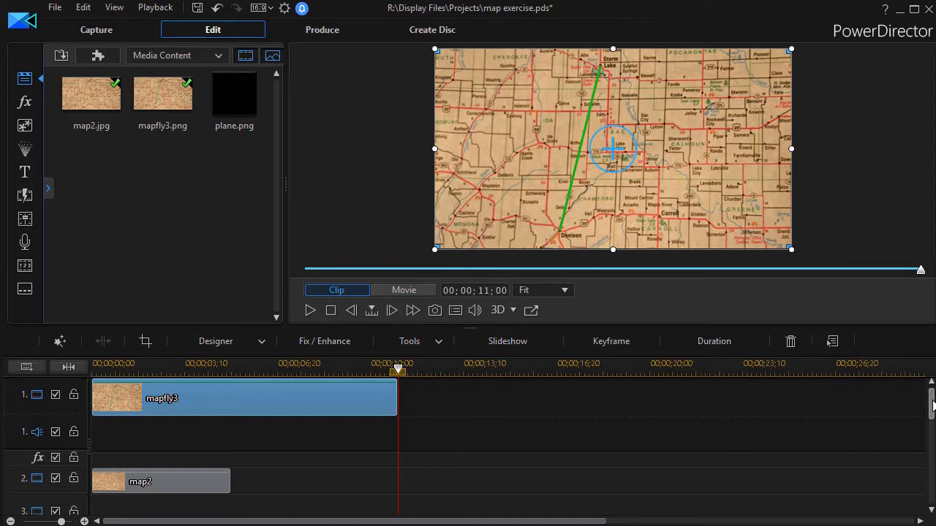
- Pick plane.png from the Media Room for the third video track
scroll("down", 3)
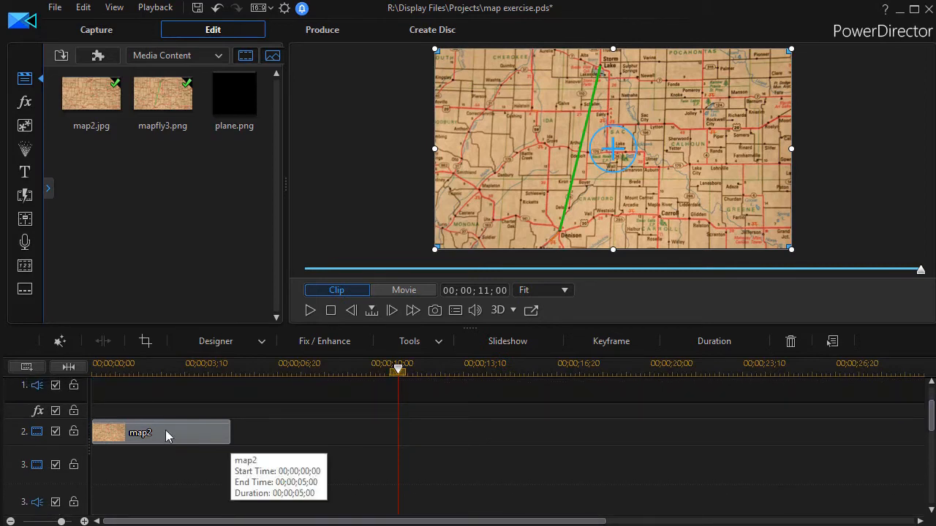
left_click(234, 94)
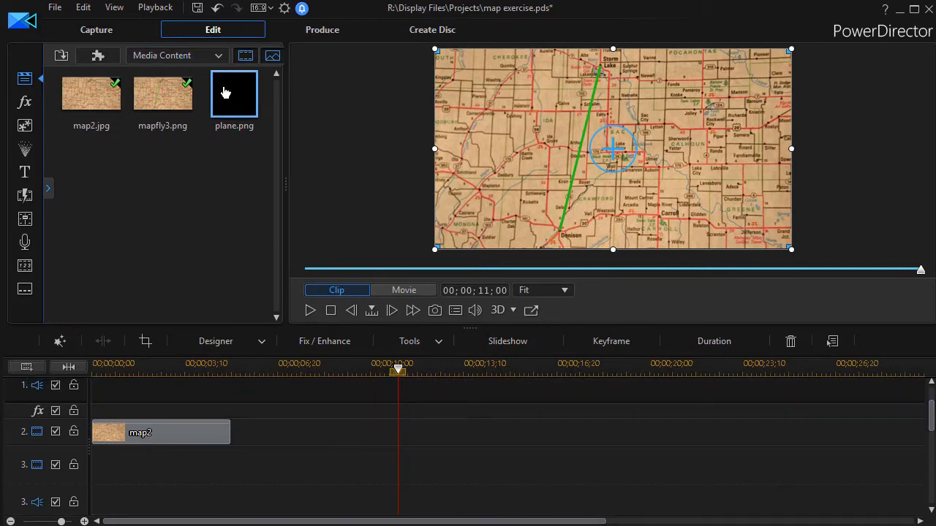
mouse_move(236, 108)
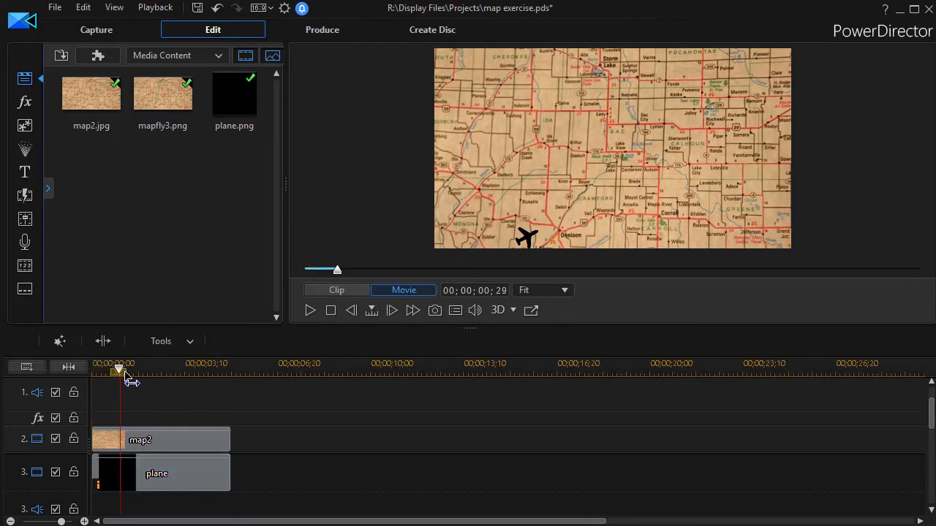
- Position the black plane over Denison at the start of the green route
left_click(157, 474)
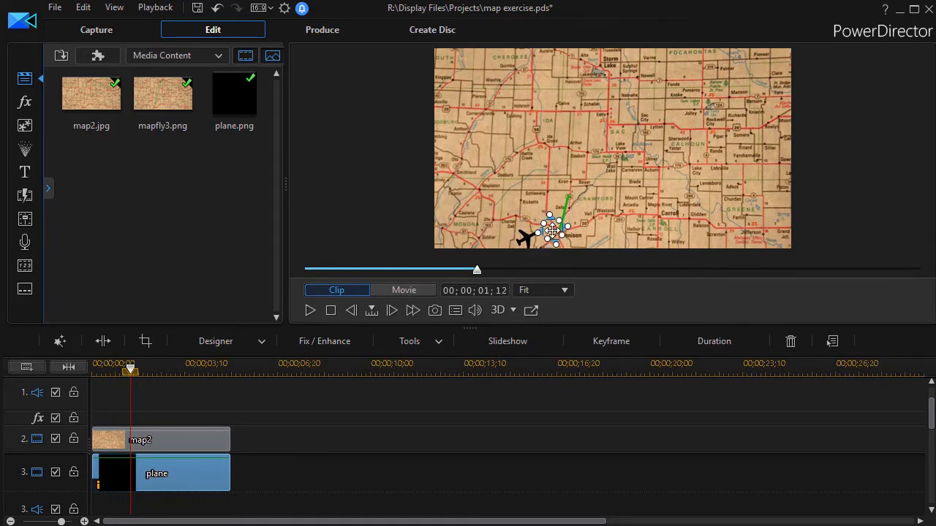
left_click_drag(552, 230, 559, 237)
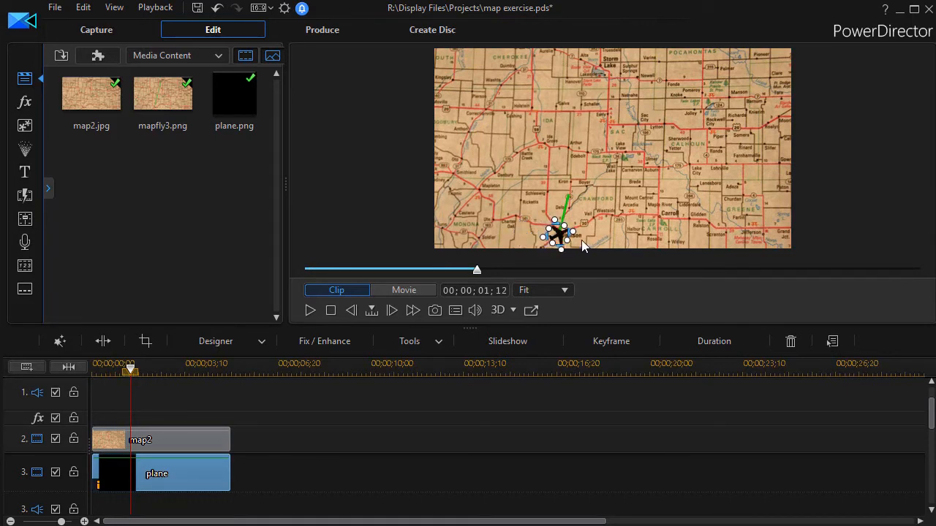
mouse_move(574, 234)
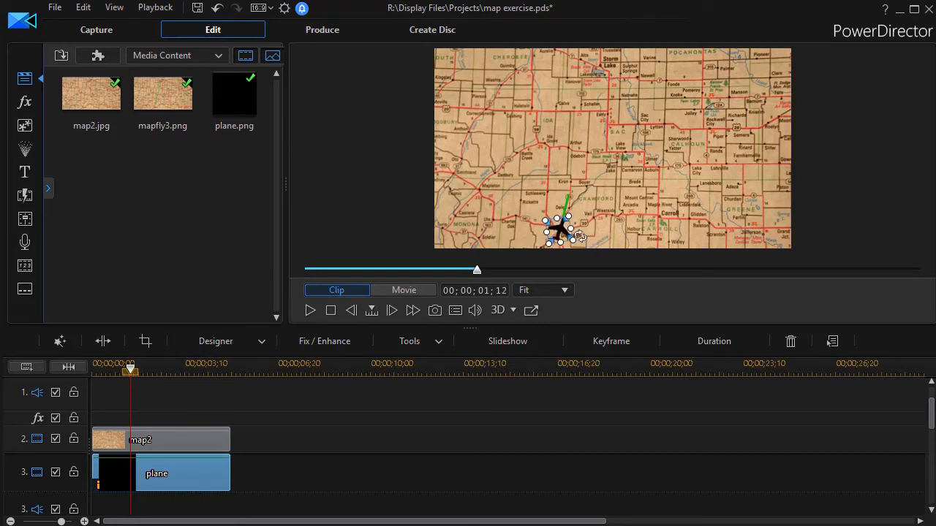
mouse_move(154, 417)
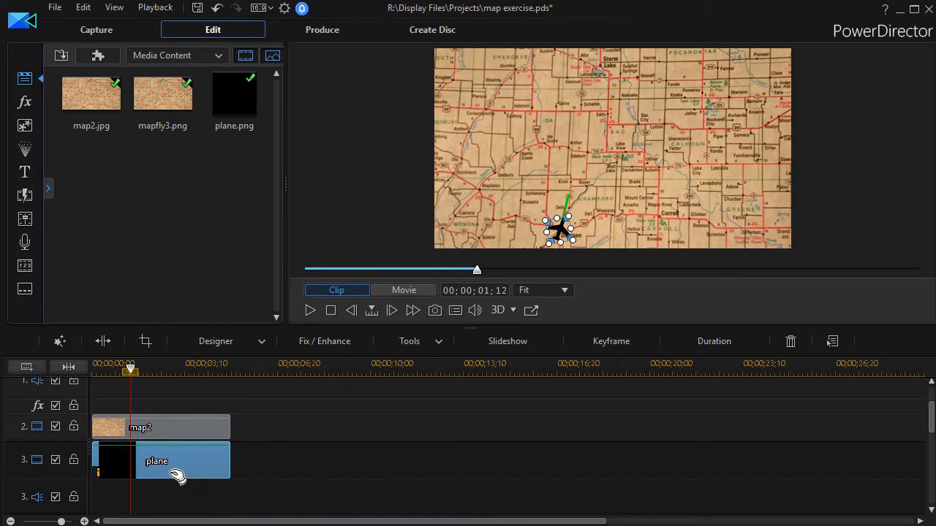
- Open the plane clip in PiP Designer and move the playhead to the clip's end
double_click(182, 461)
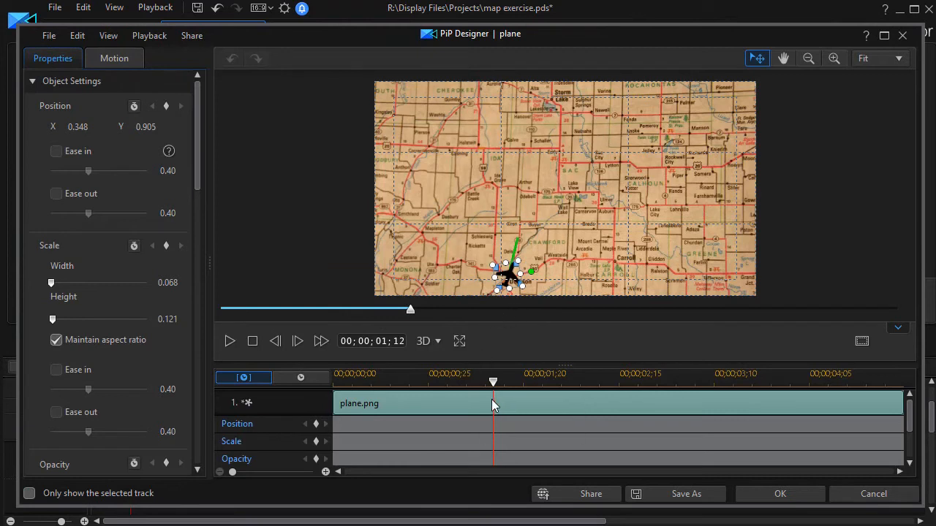
left_click_drag(492, 380, 424, 381)
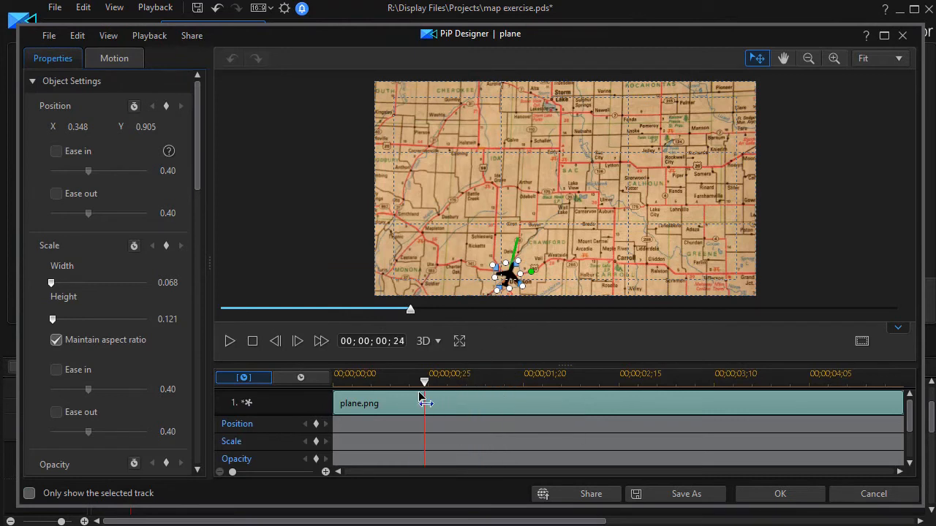
left_click_drag(424, 381, 333, 381)
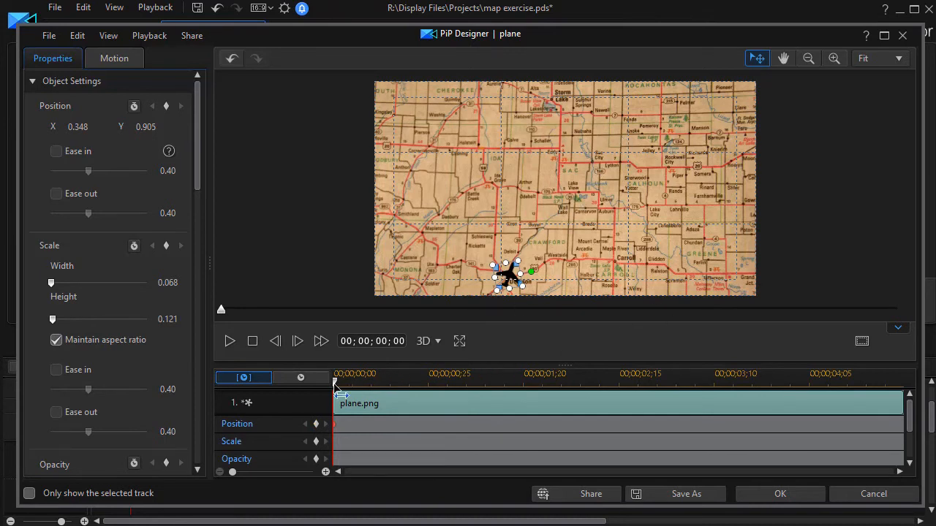
left_click_drag(335, 383, 402, 383)
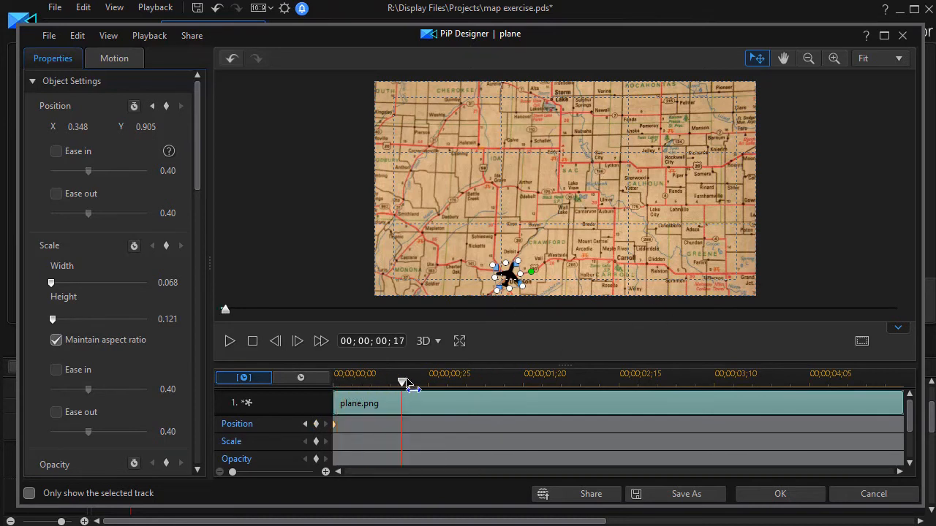
left_click_drag(402, 382, 493, 382)
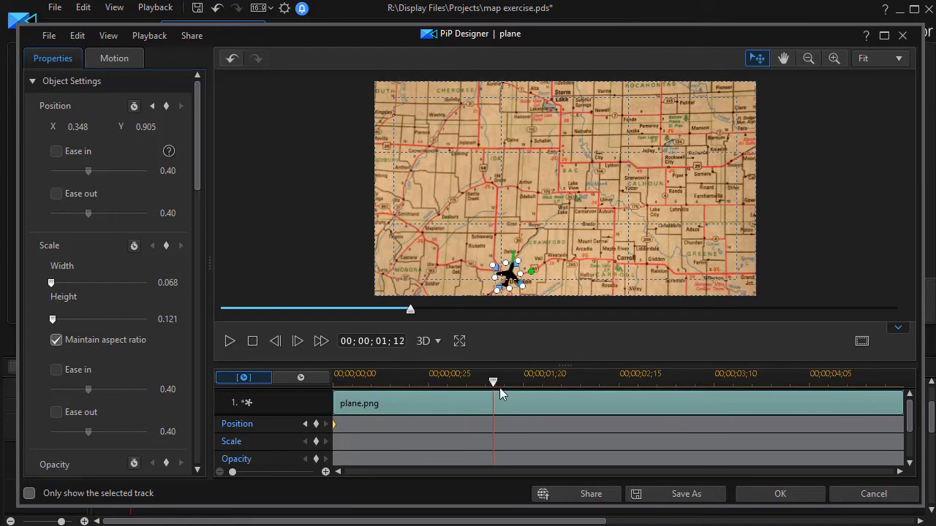
left_click_drag(494, 382, 547, 382)
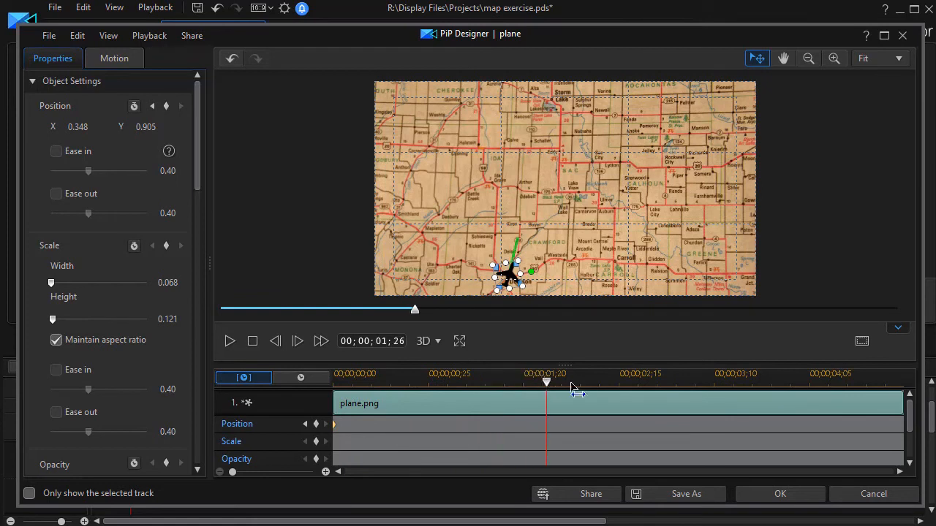
left_click_drag(546, 380, 900, 381)
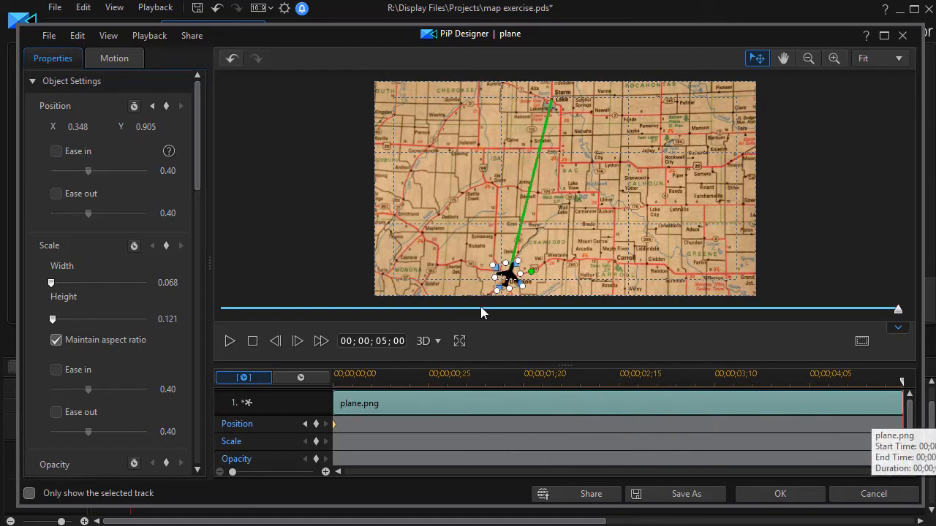
- Move the plane up the green route to Storm Lake and accept the motion path
left_click_drag(508, 278, 530, 245)
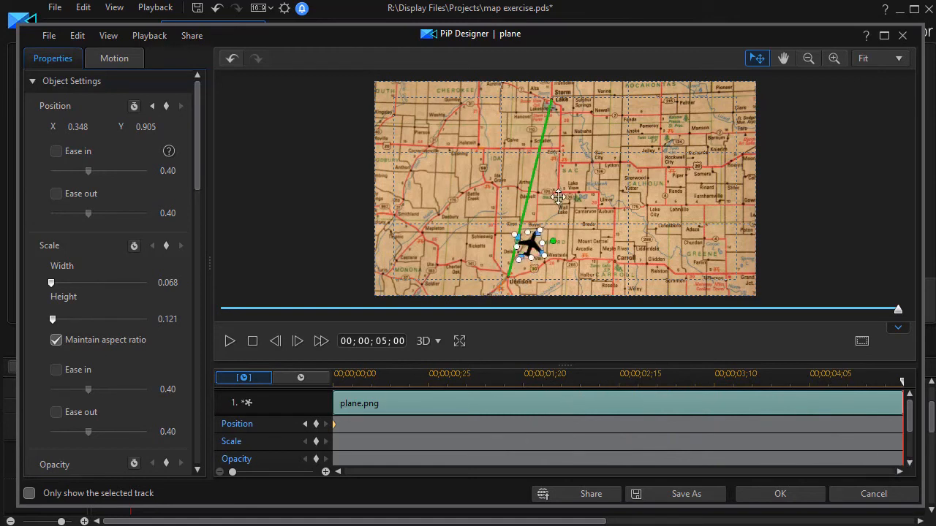
left_click_drag(530, 249, 552, 92)
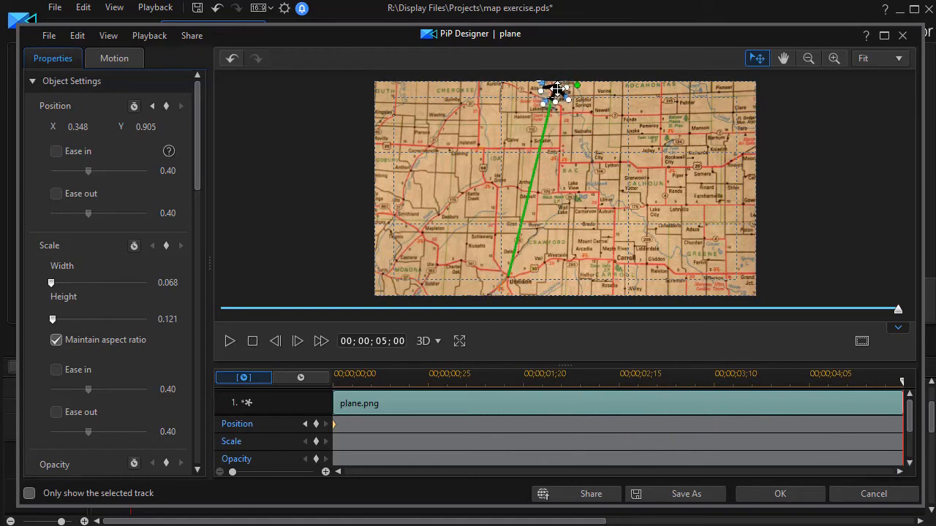
left_click_drag(556, 90, 555, 89)
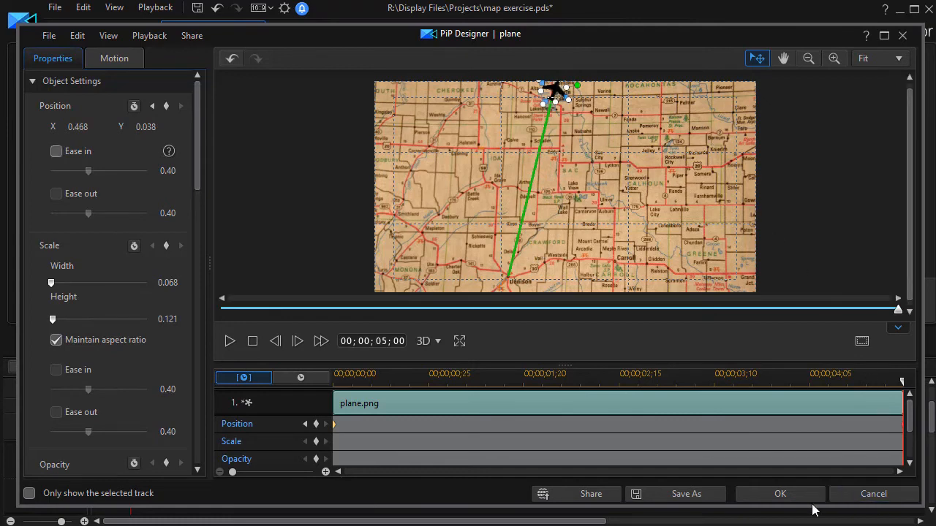
left_click(779, 494)
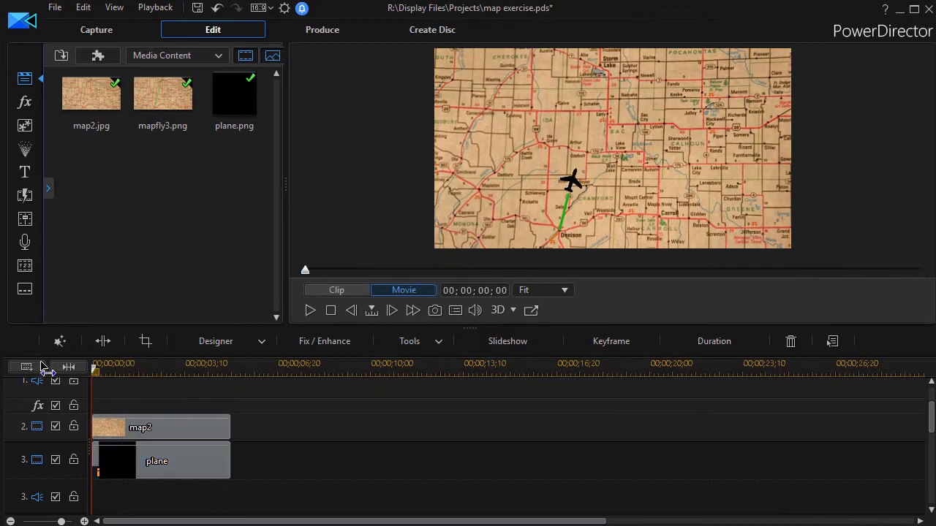
left_click(156, 461)
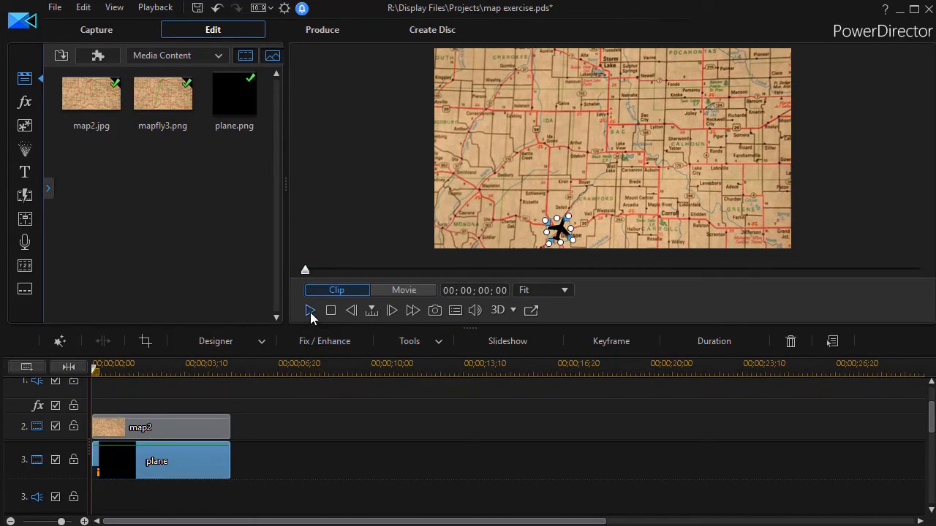
left_click(309, 310)
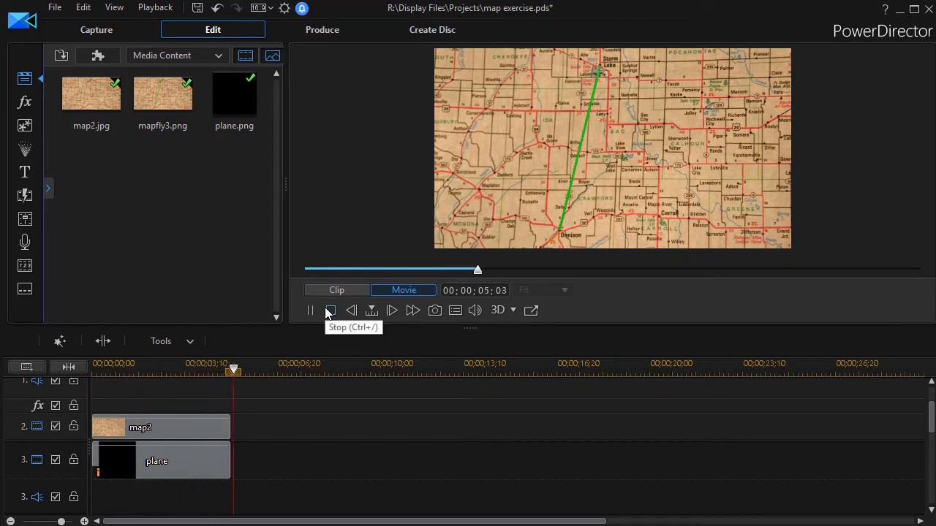
left_click(330, 310)
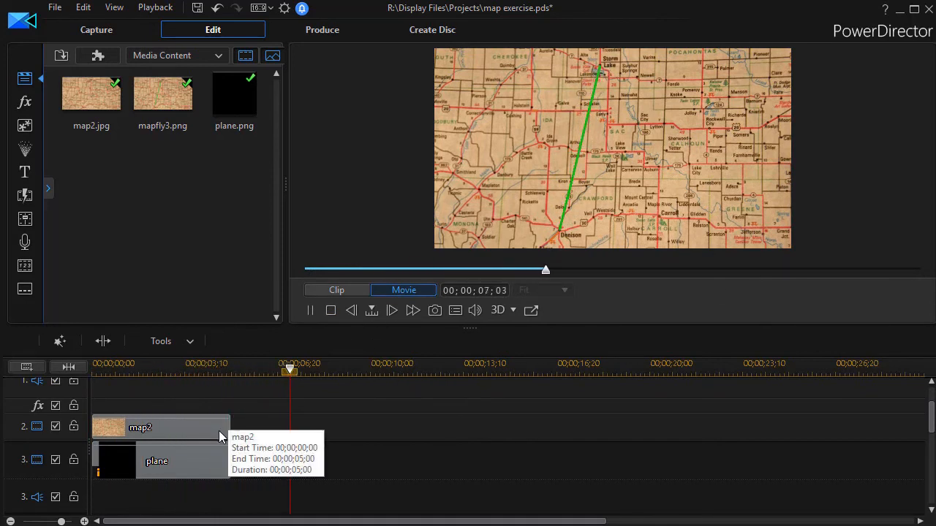
left_click_drag(289, 369, 345, 370)
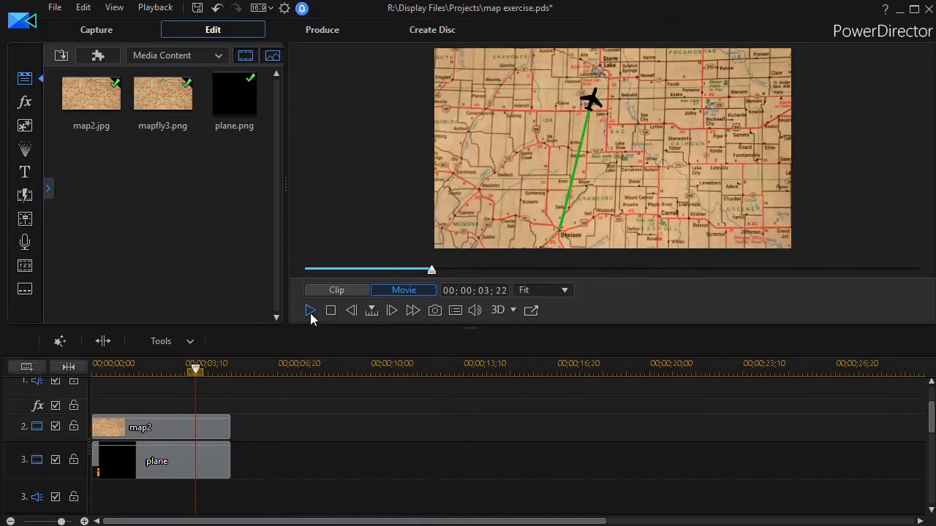
mouse_move(410, 419)
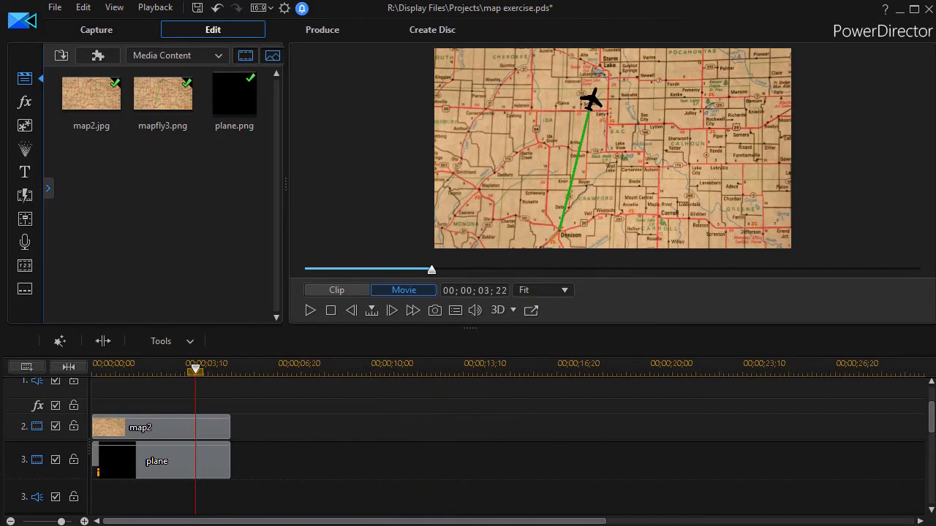
- Enable the track 4 title captions so the Denison and Storm Lake titles appear
scroll("down", 3)
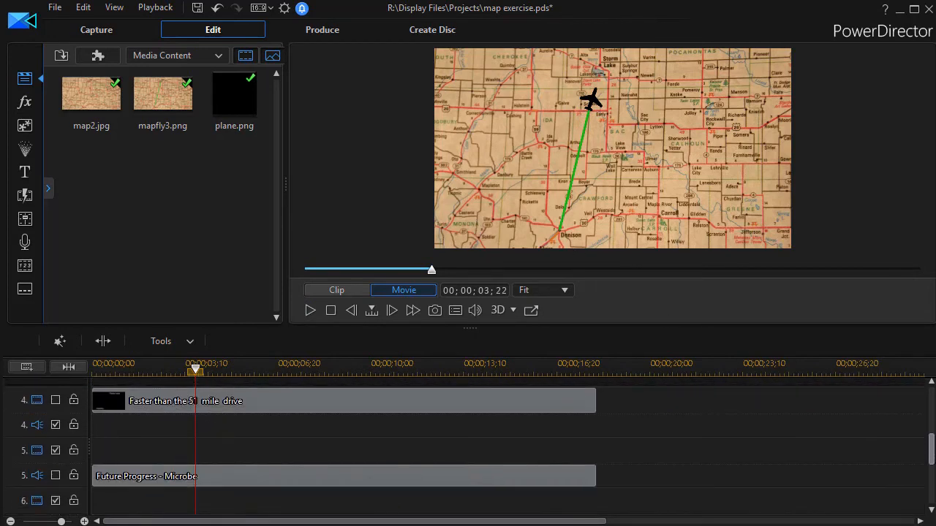
scroll("down", 3)
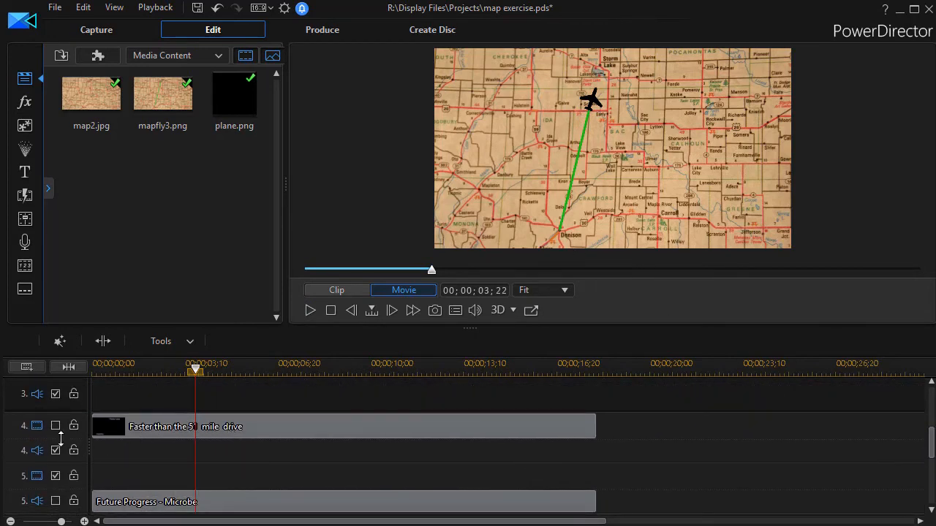
left_click(55, 426)
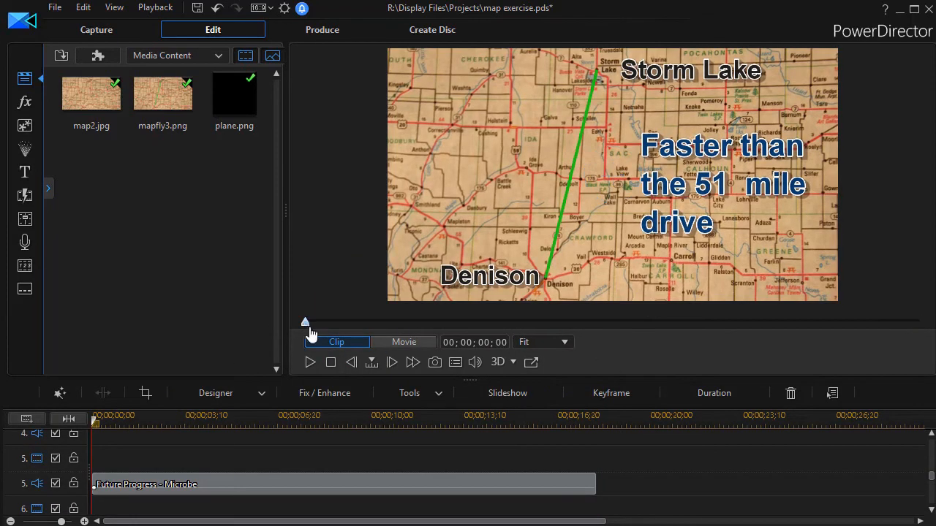
left_click(404, 342)
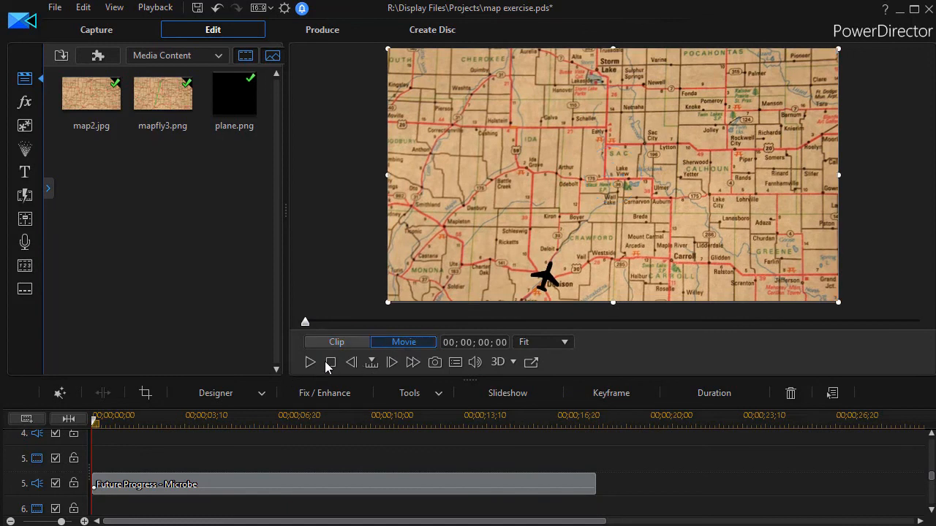
left_click(309, 362)
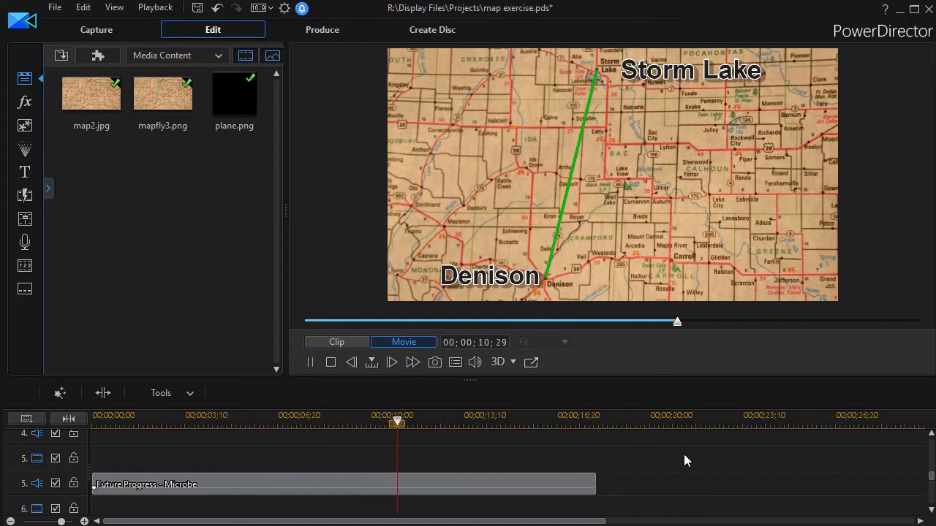
left_click_drag(398, 423, 453, 422)
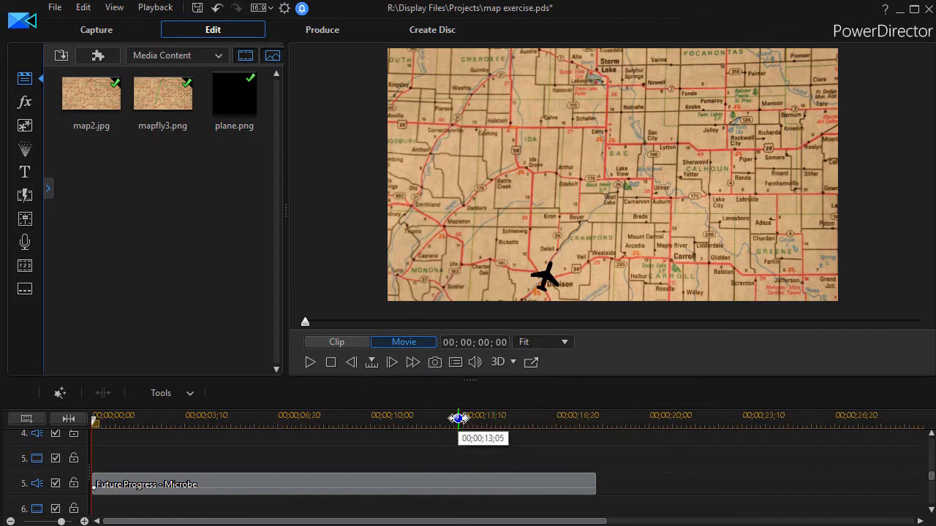
left_click_drag(459, 419, 546, 419)
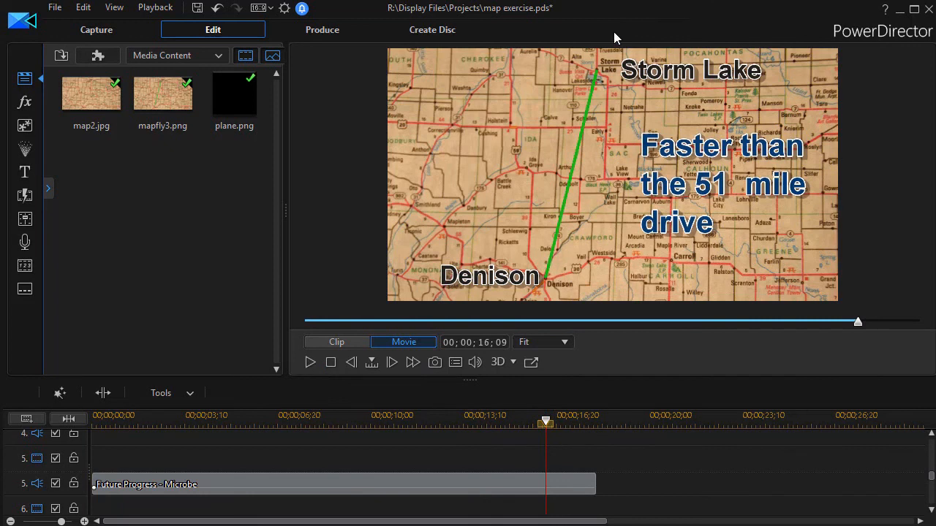
mouse_move(638, 412)
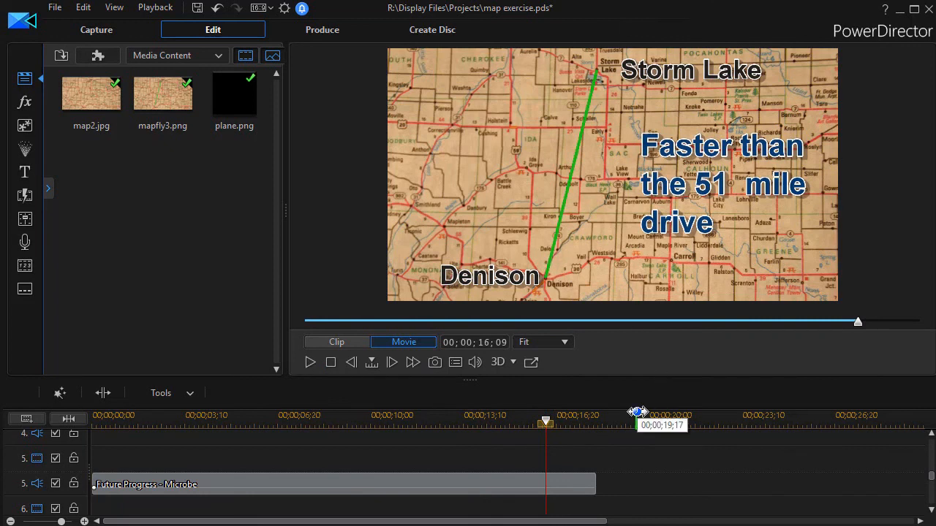
mouse_move(638, 415)
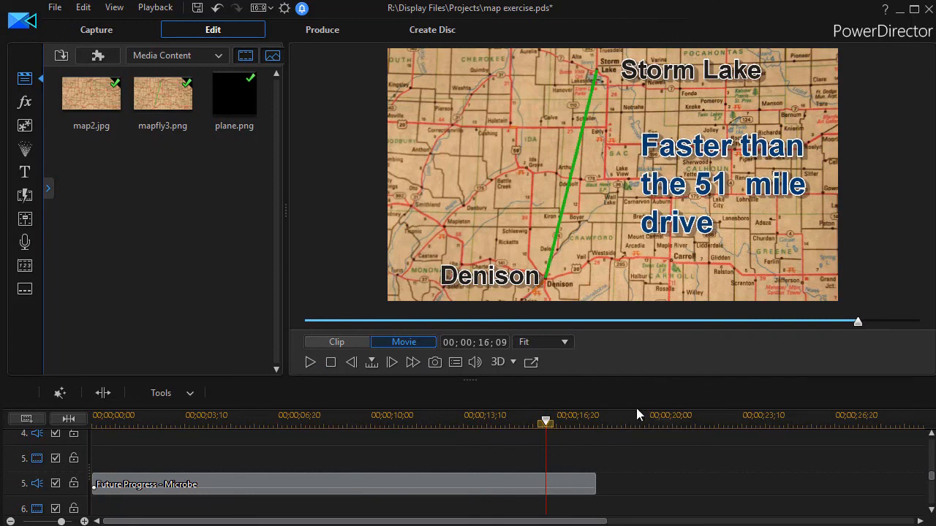